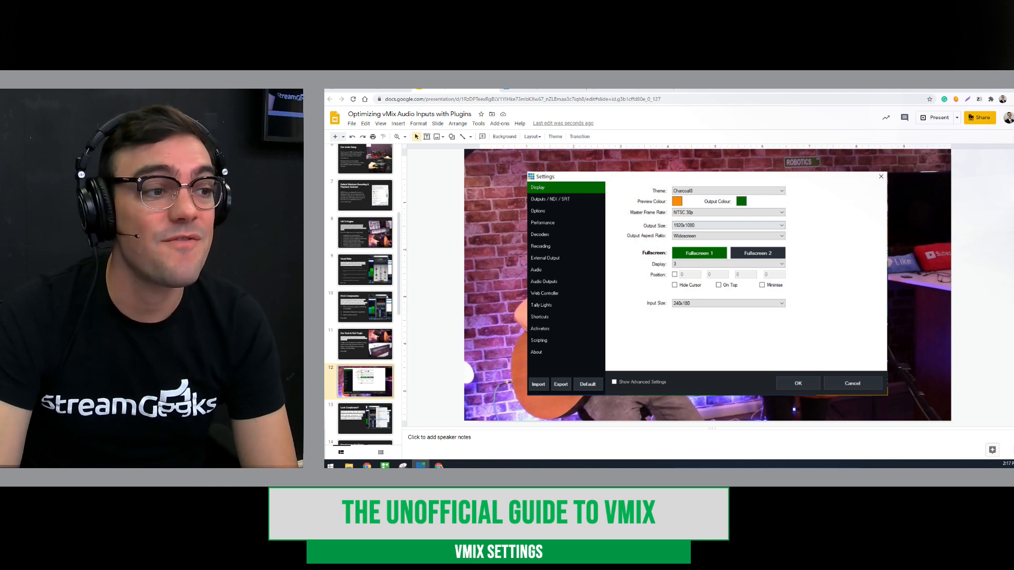
Bring up the vMix Settings dialog on its Display page.
{"action": "left_click", "coordinate": [936, 117]}
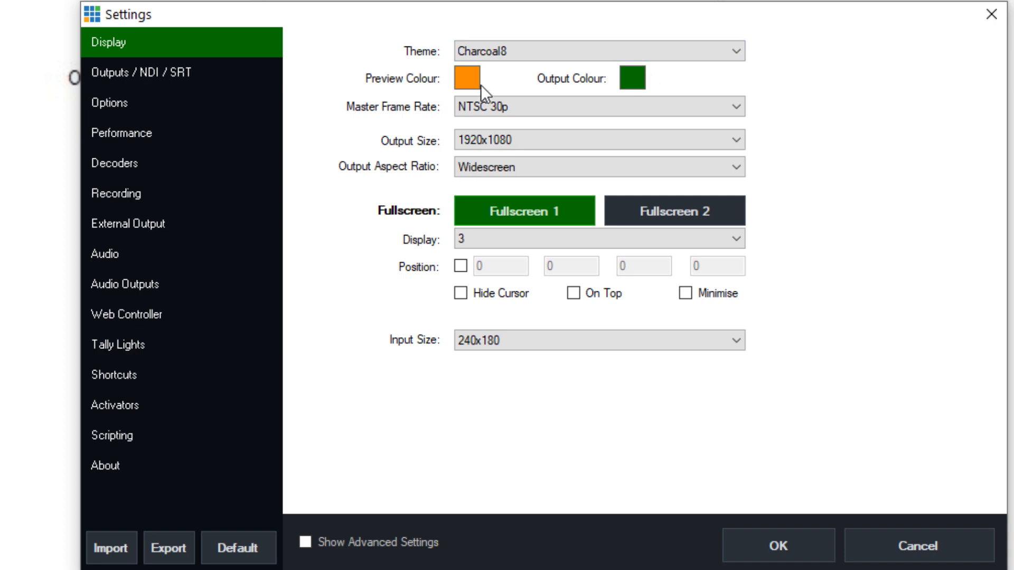
{"action": "left_click", "coordinate": [465, 78]}
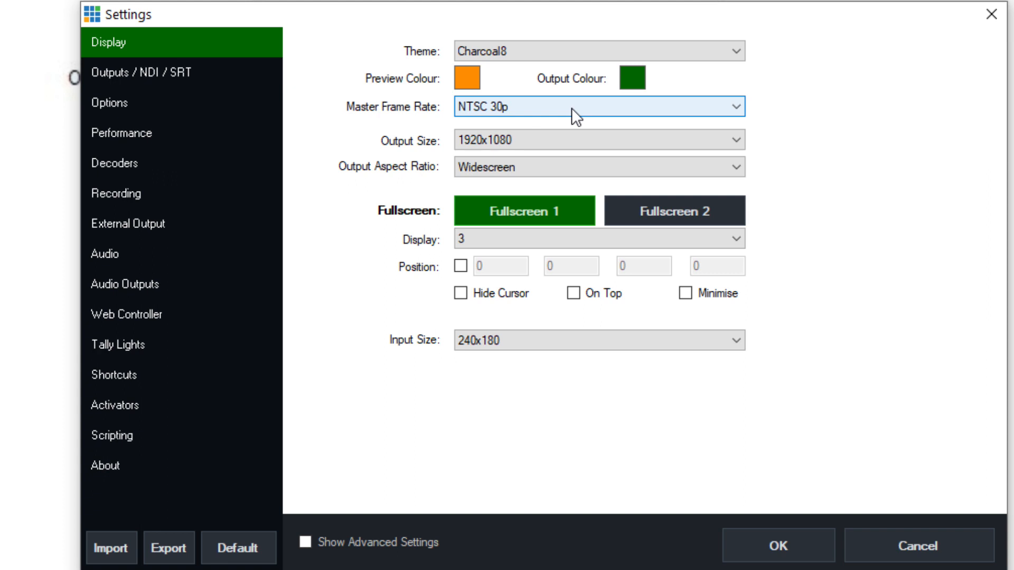
{"action": "mouse_move", "coordinate": [553, 124]}
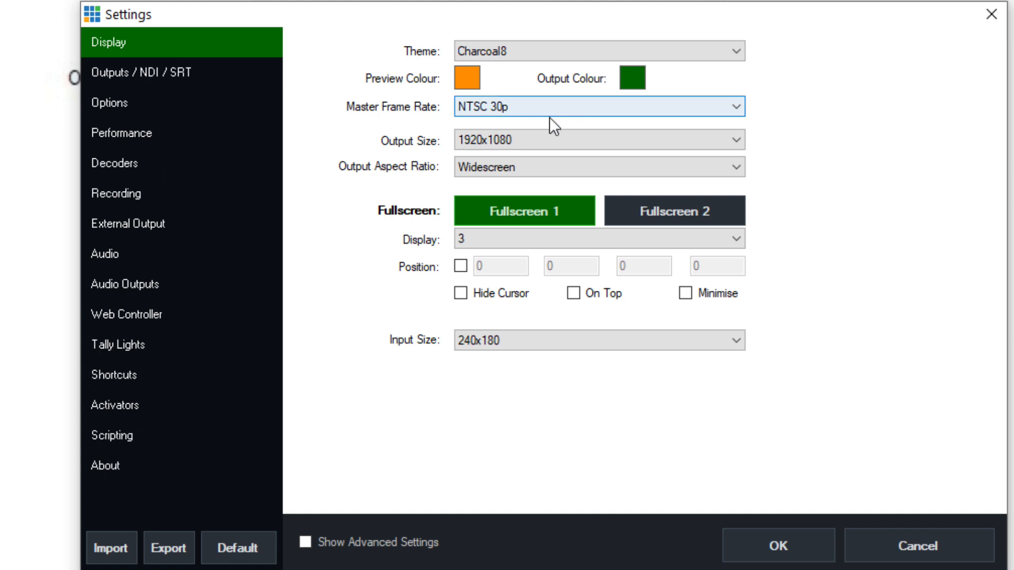
{"action": "left_click", "coordinate": [598, 105]}
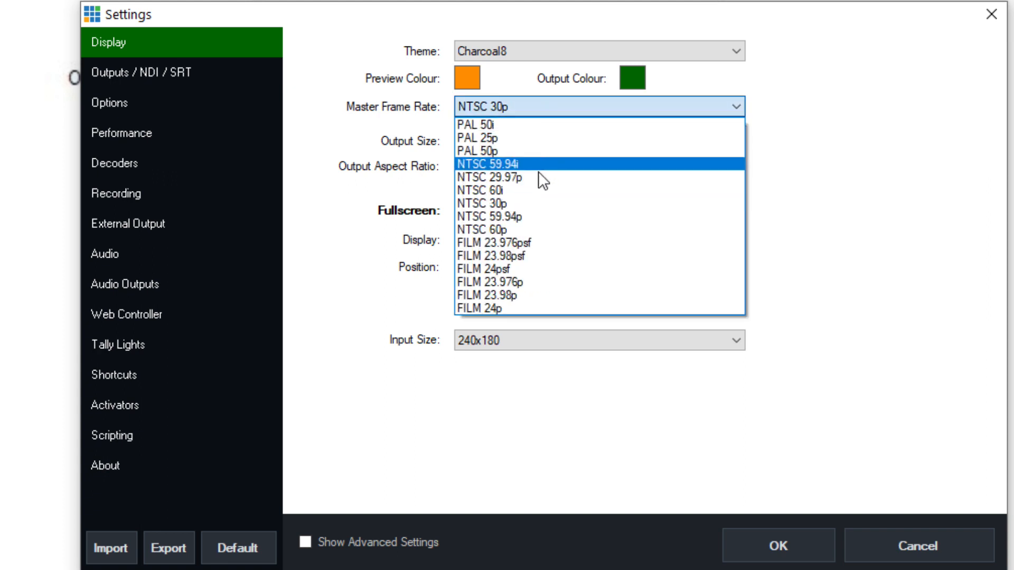
{"action": "left_click", "coordinate": [482, 203]}
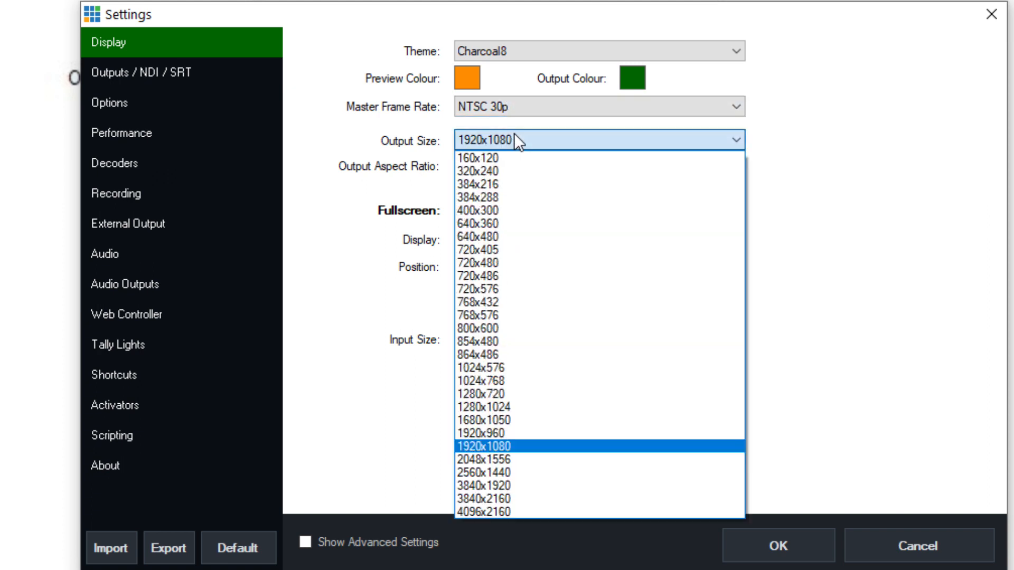
{"action": "left_click", "coordinate": [492, 447]}
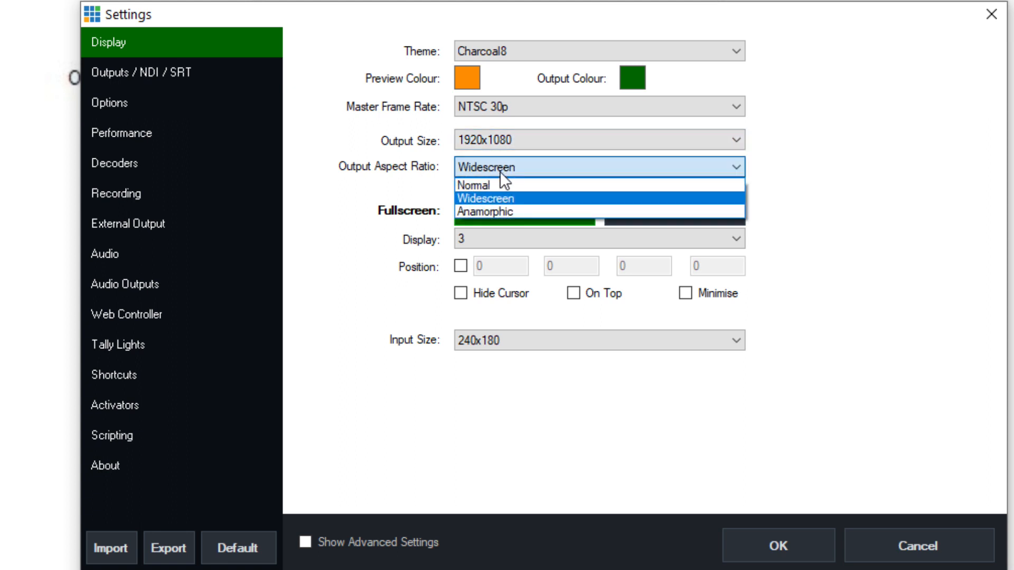
{"action": "left_click", "coordinate": [501, 199]}
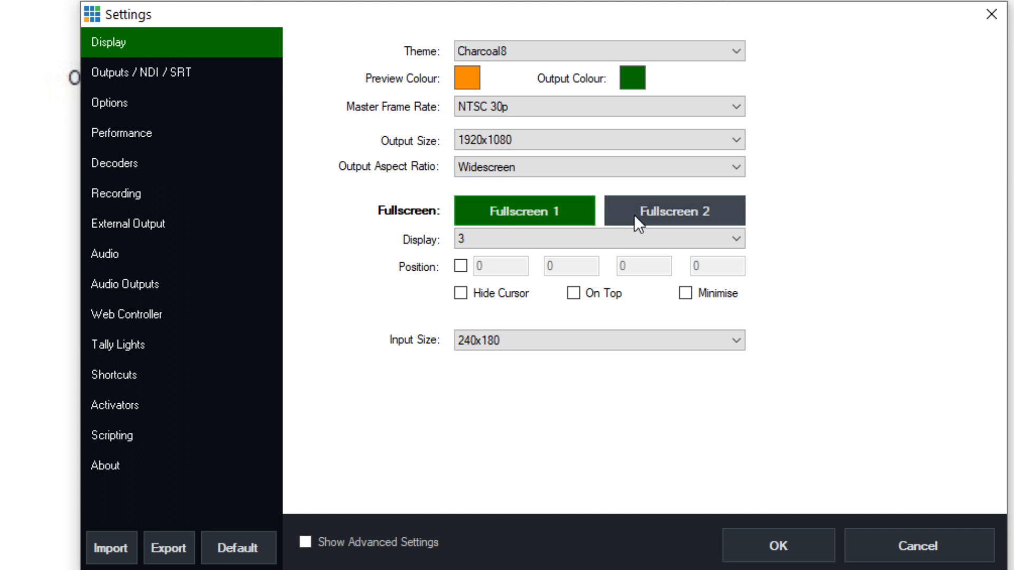
{"action": "left_click", "coordinate": [674, 211]}
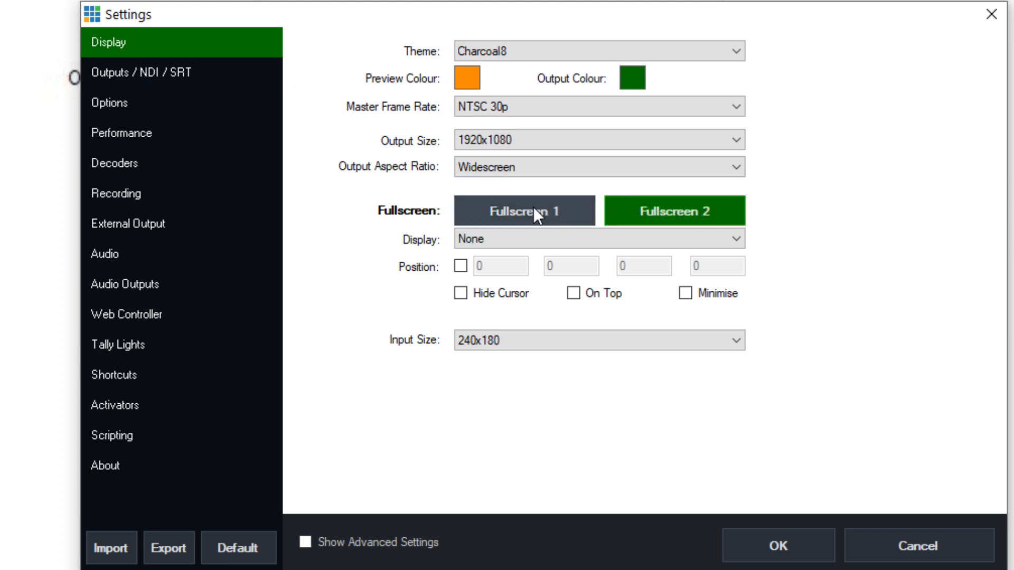
{"action": "left_click", "coordinate": [595, 239]}
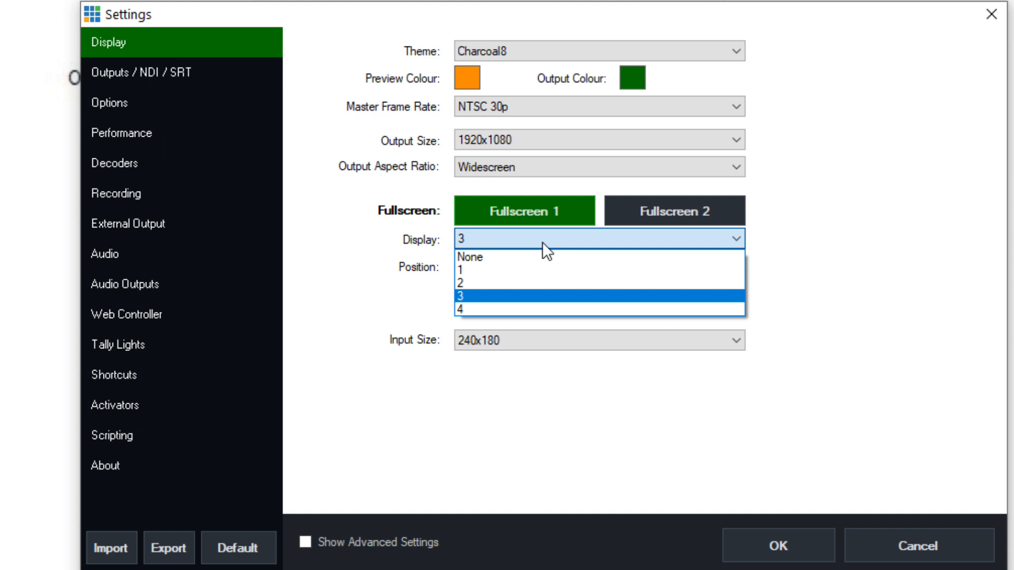
{"action": "mouse_move", "coordinate": [552, 303]}
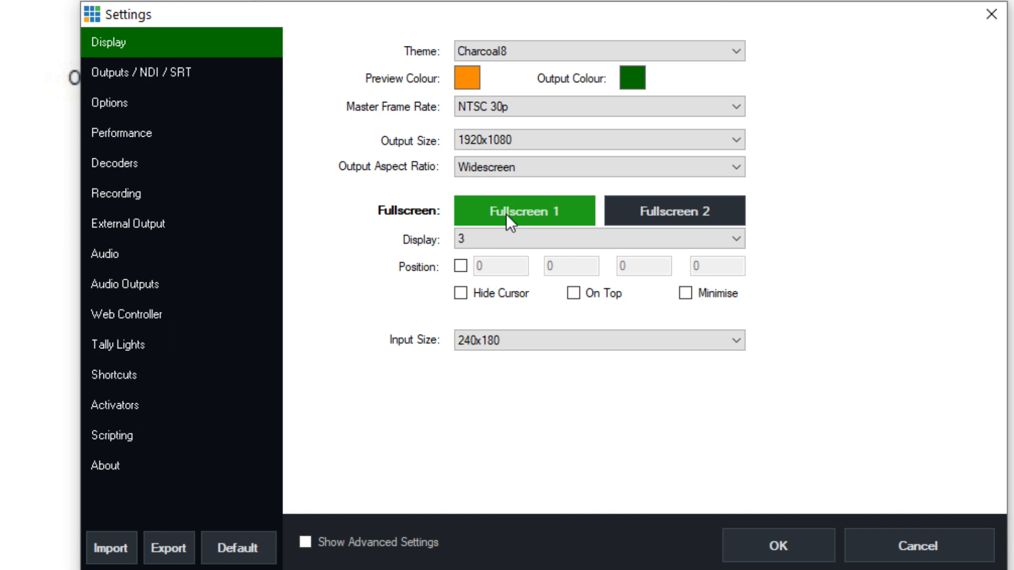
{"action": "left_click", "coordinate": [597, 239]}
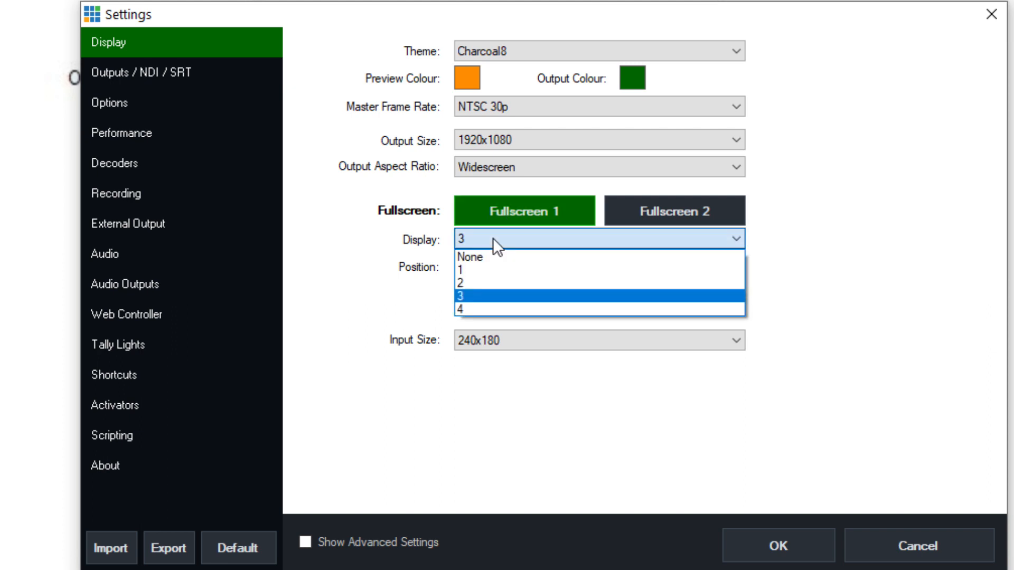
{"action": "left_click", "coordinate": [460, 294]}
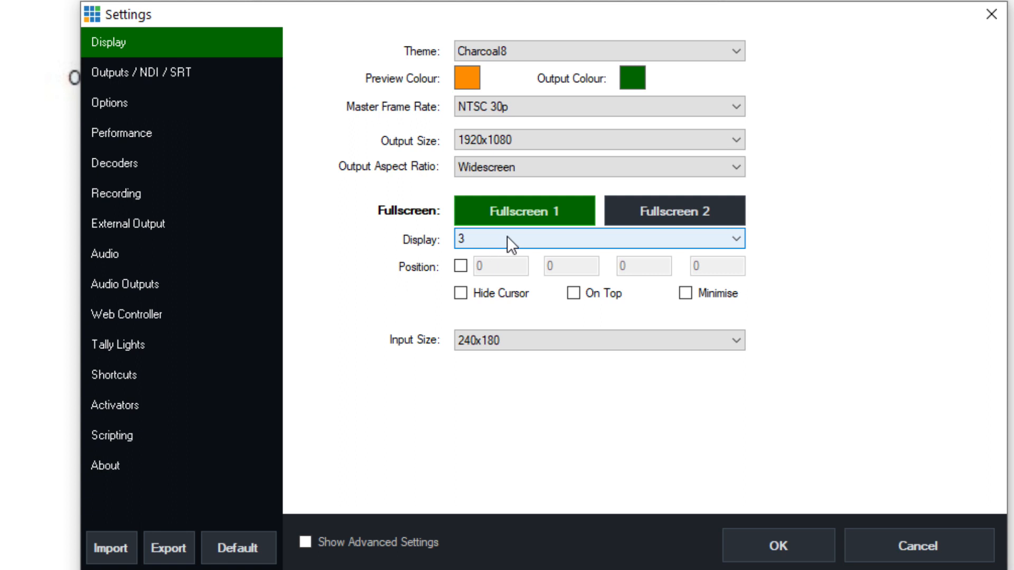
{"action": "left_click", "coordinate": [598, 340]}
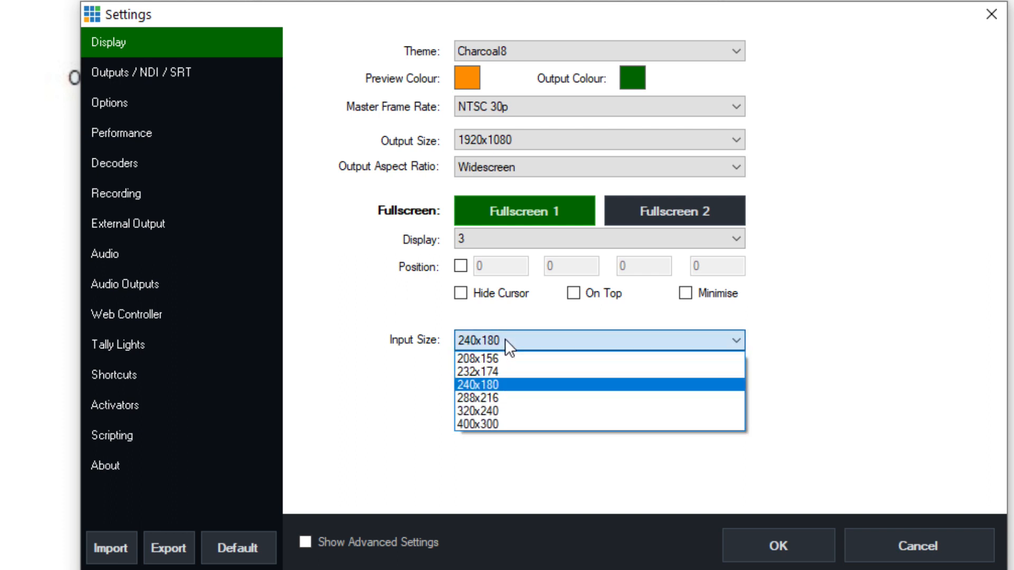
{"action": "mouse_move", "coordinate": [517, 387]}
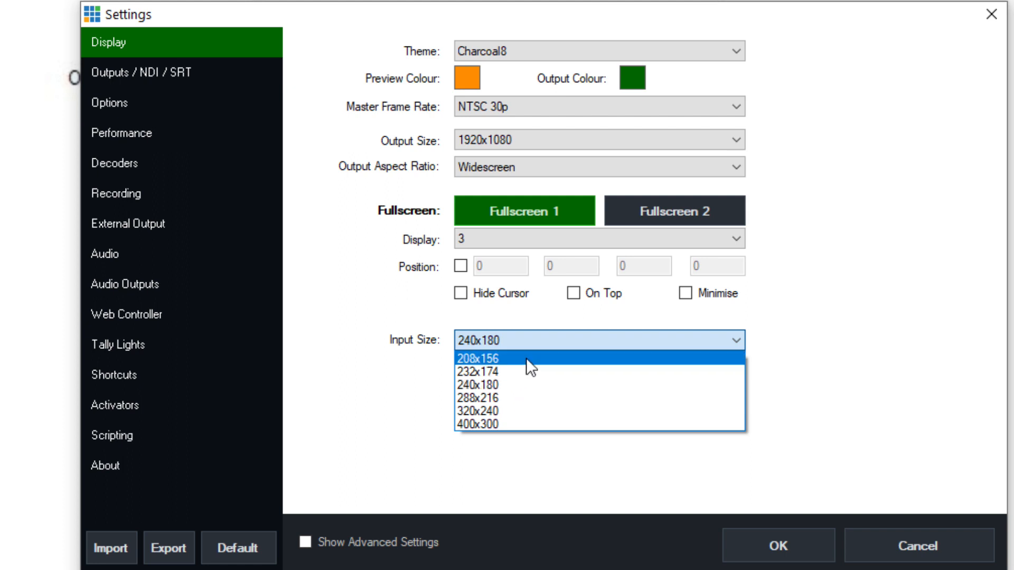
{"action": "mouse_move", "coordinate": [597, 372]}
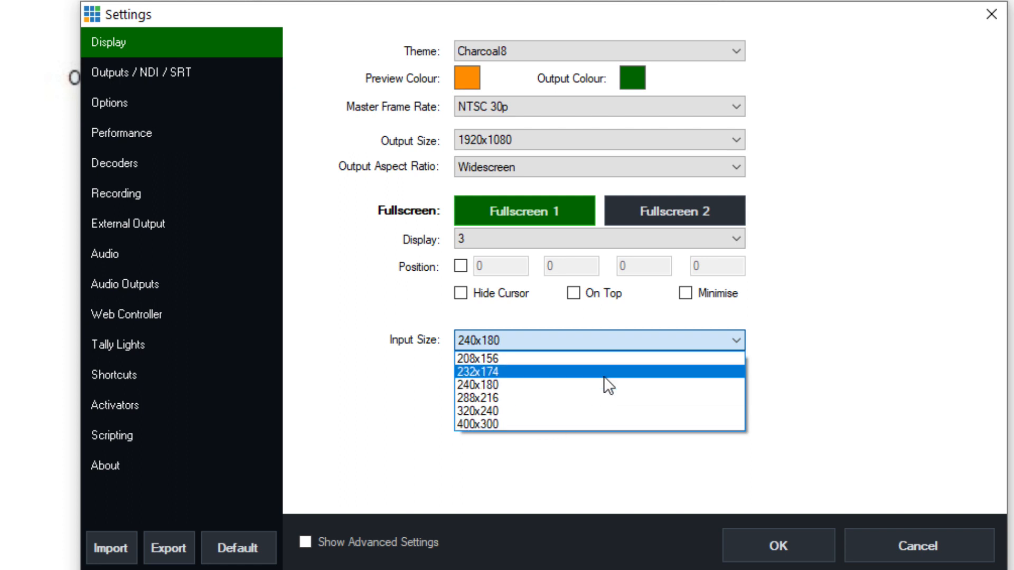
{"action": "mouse_move", "coordinate": [657, 397]}
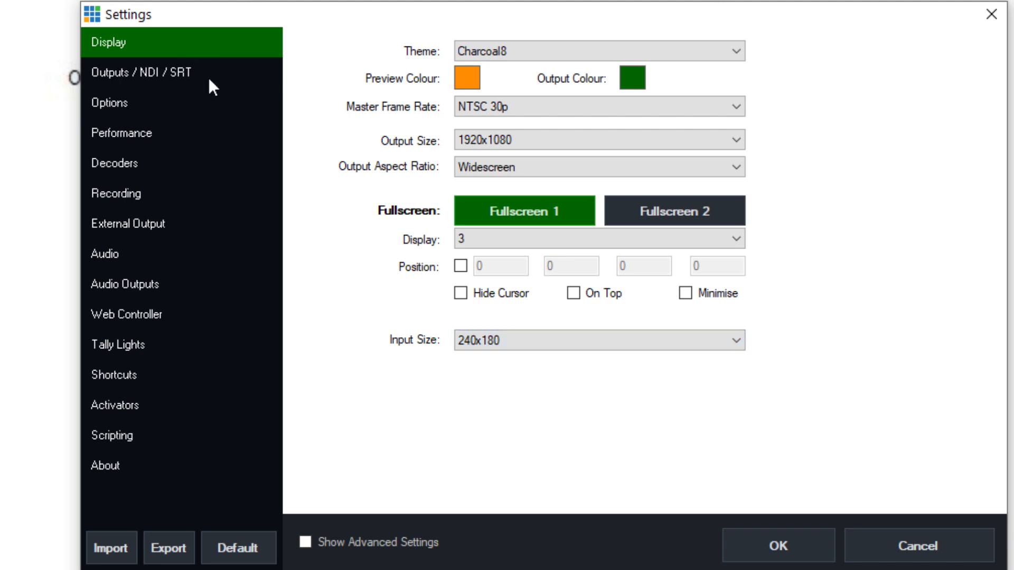
On Outputs / NDI / SRT, keep Fullscreen 1 on Output and turn NDI off for Output 1.
{"action": "left_click", "coordinate": [145, 70]}
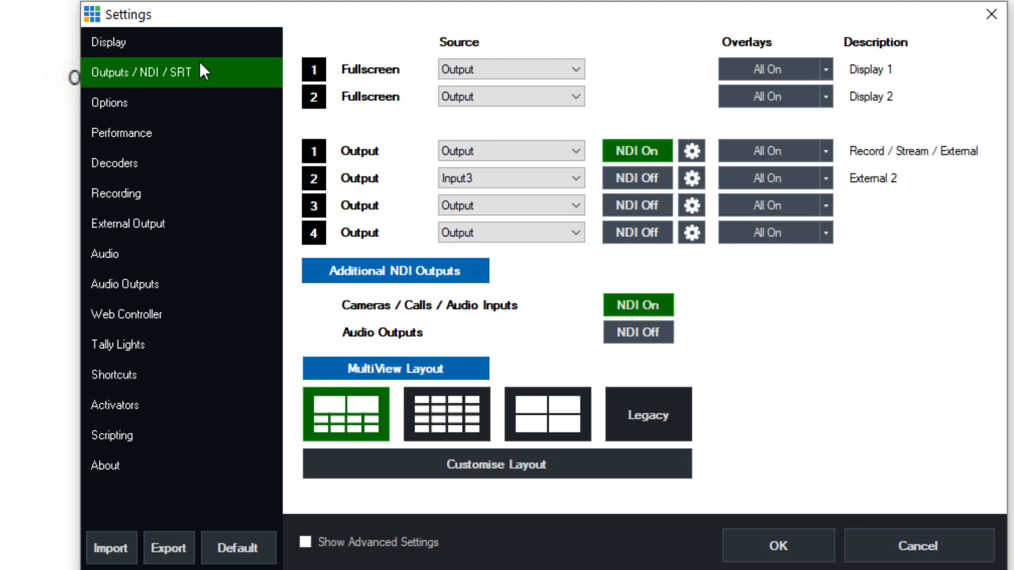
{"action": "left_click", "coordinate": [510, 70]}
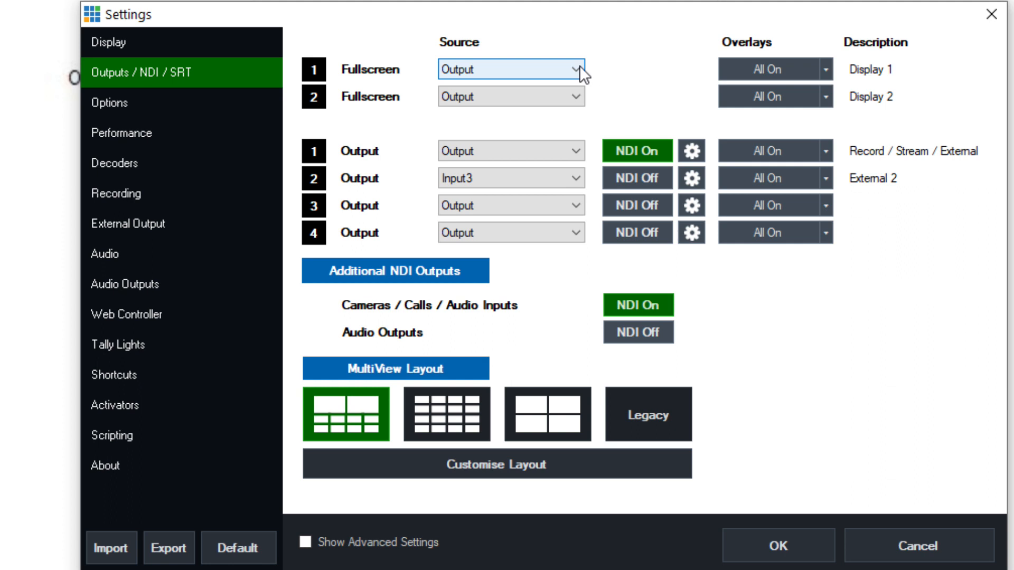
{"action": "left_click", "coordinate": [511, 70]}
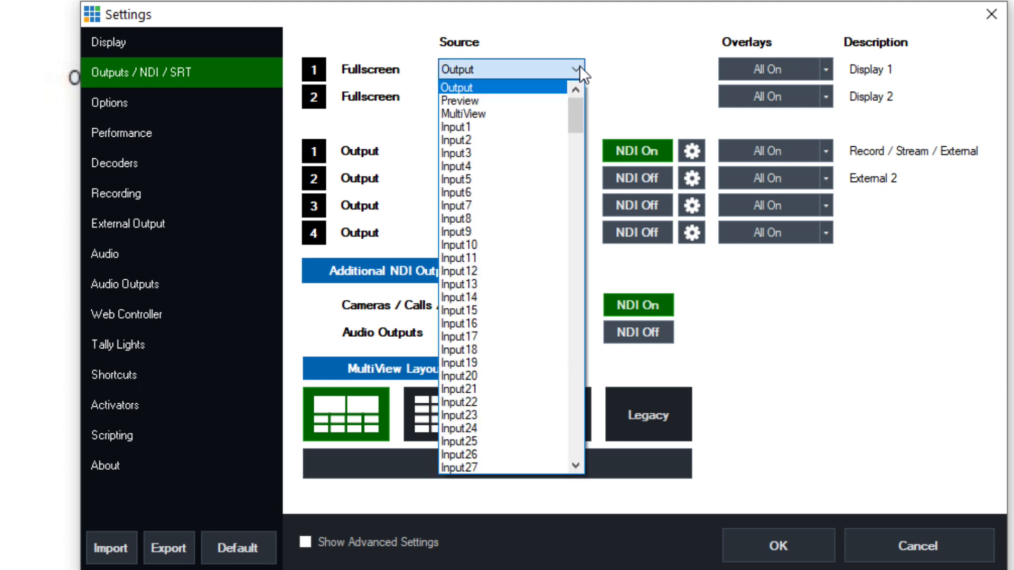
{"action": "left_click", "coordinate": [456, 154]}
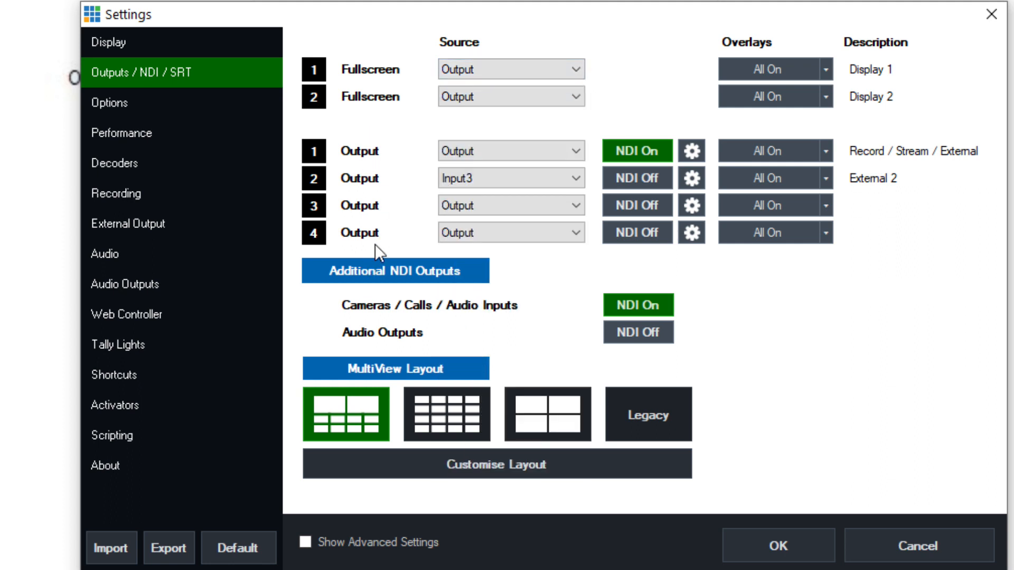
{"action": "mouse_move", "coordinate": [368, 150]}
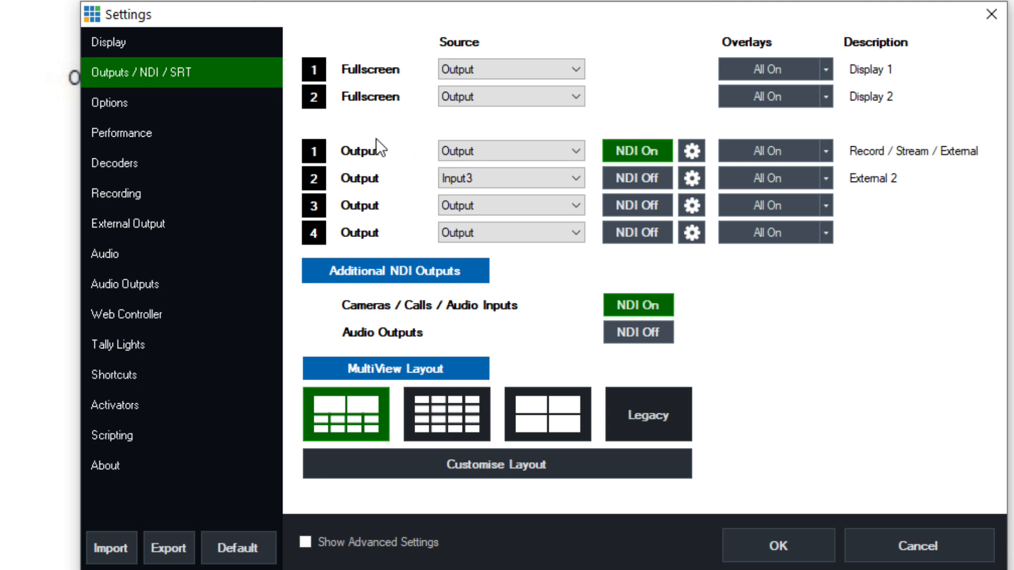
{"action": "left_click", "coordinate": [636, 151]}
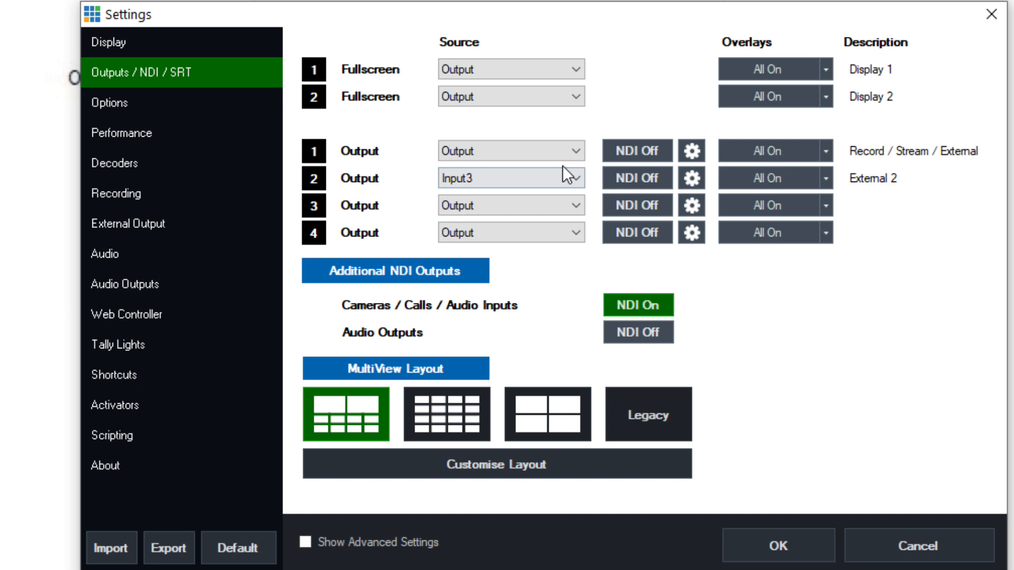
{"action": "mouse_move", "coordinate": [569, 70]}
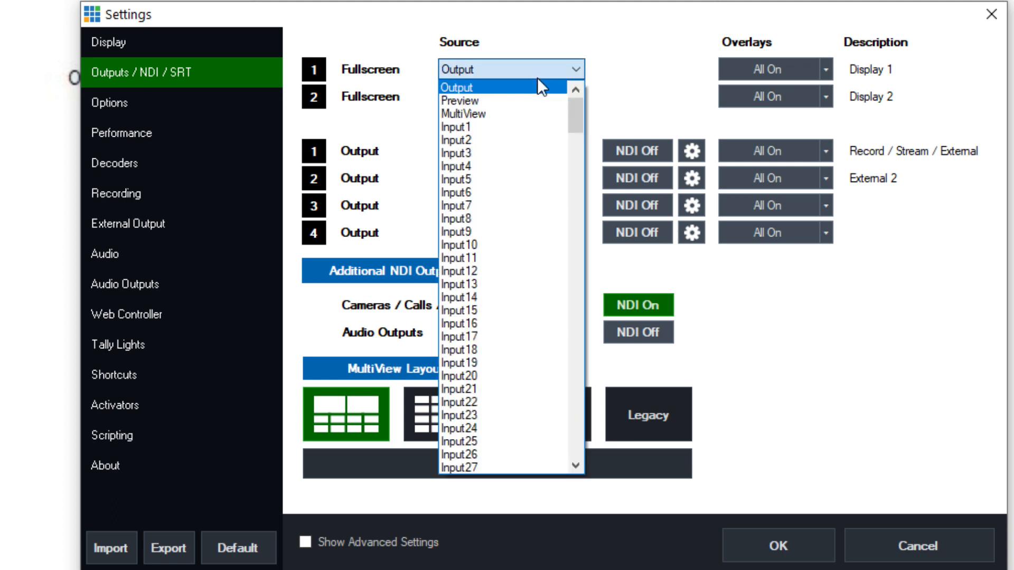
Source Fullscreen 2 from MultiView and try the denser then four-box layouts.
{"action": "left_click", "coordinate": [462, 114]}
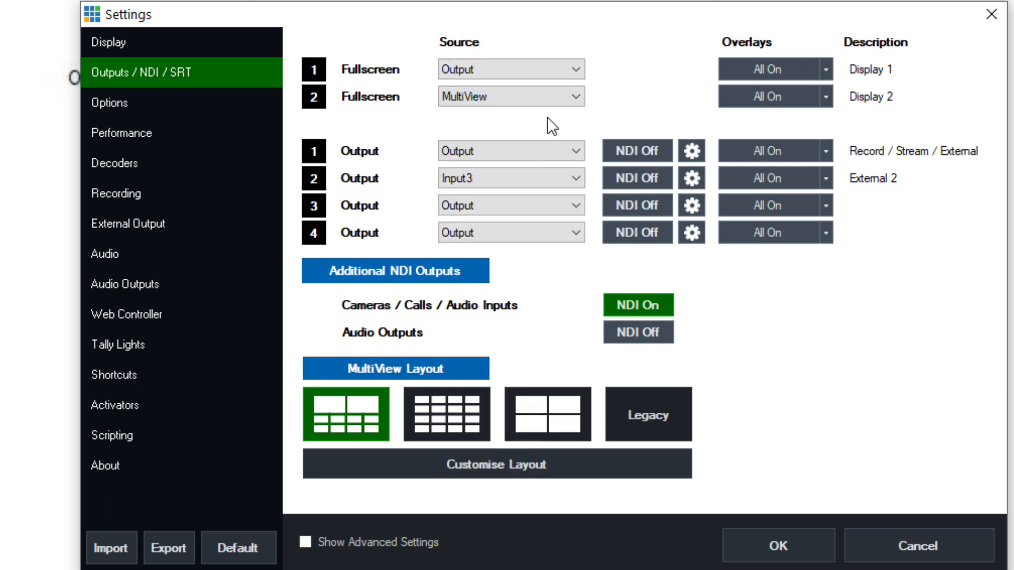
{"action": "left_click", "coordinate": [509, 151]}
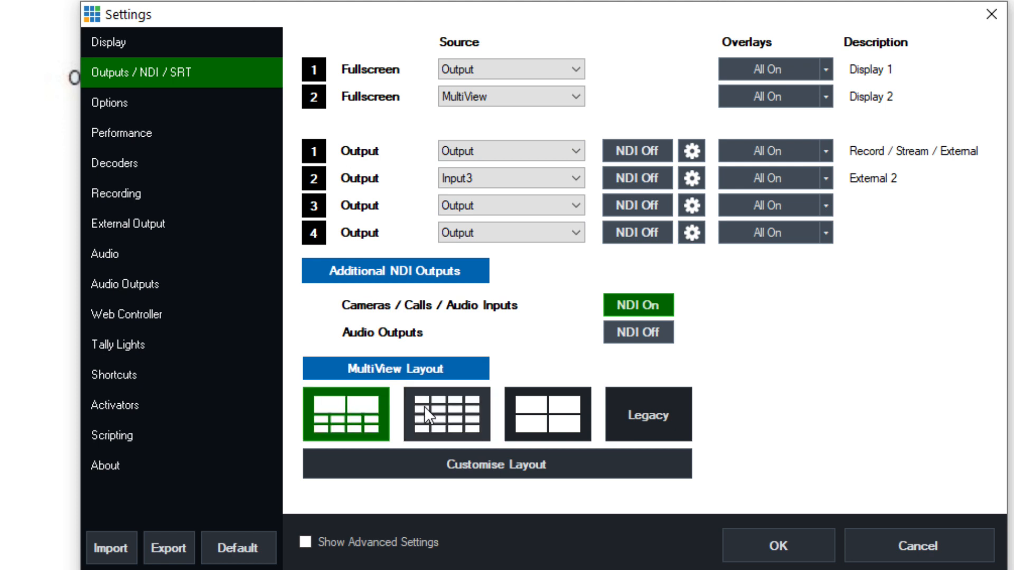
{"action": "left_click", "coordinate": [546, 414]}
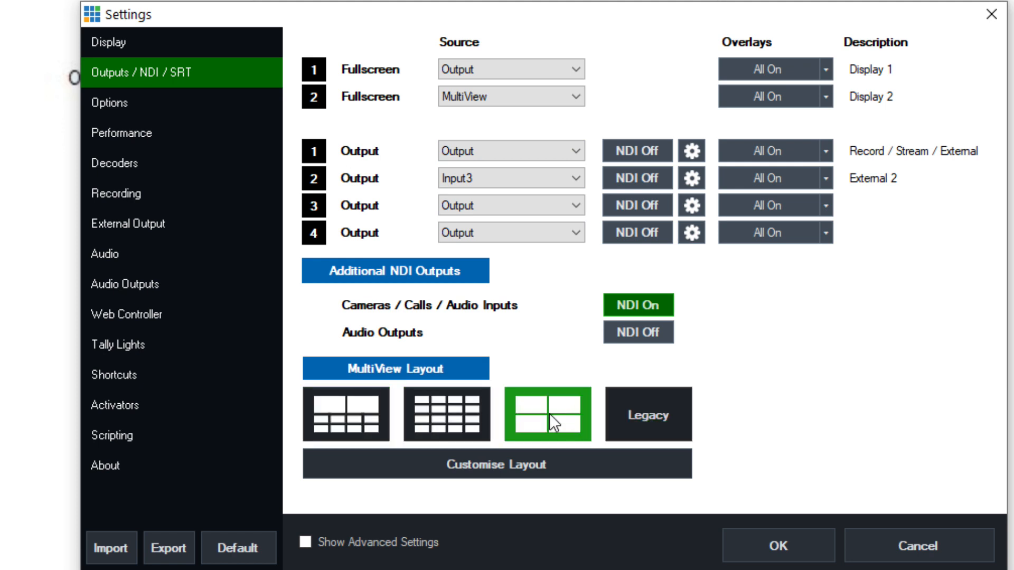
{"action": "left_click", "coordinate": [346, 413]}
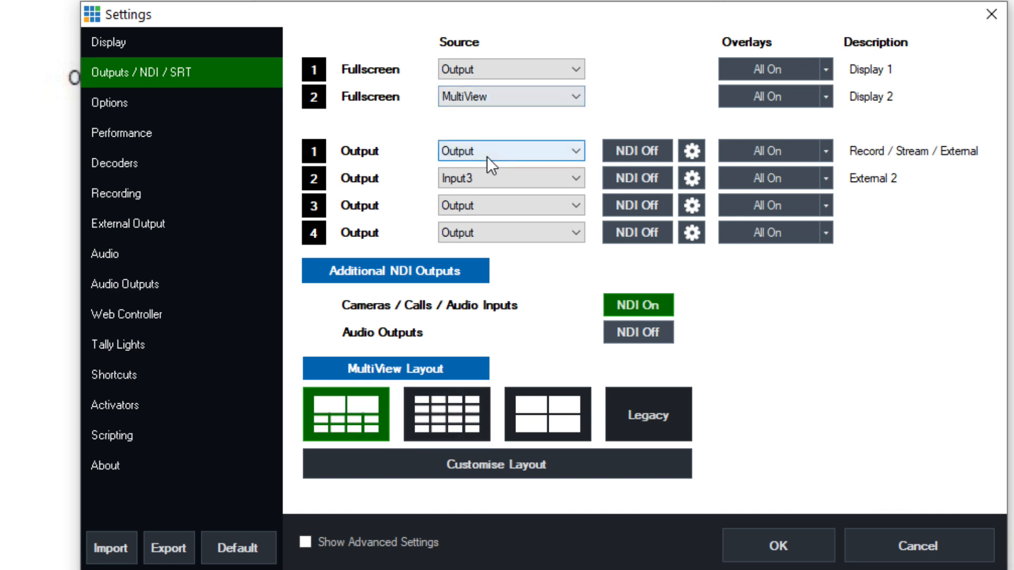
Turn NDI back on for Output 1 and set its output resolution to HD720.
{"action": "left_click", "coordinate": [636, 151]}
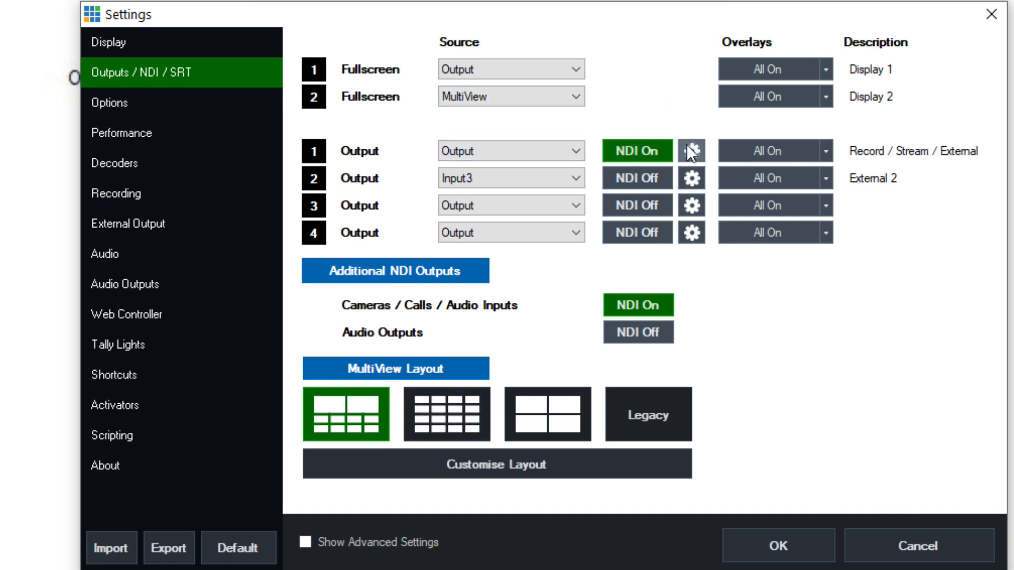
{"action": "left_click", "coordinate": [691, 151]}
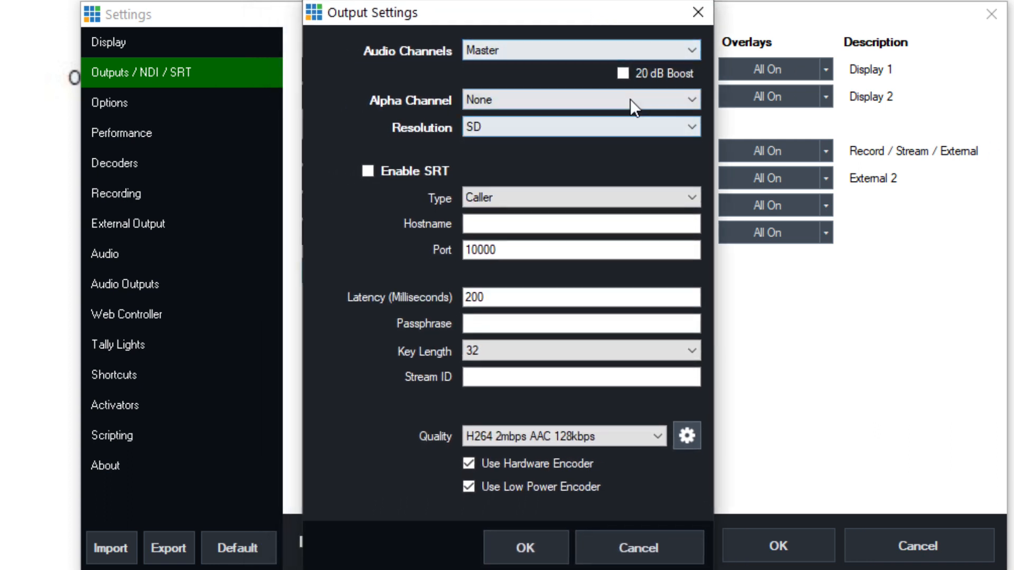
{"action": "mouse_move", "coordinate": [579, 50]}
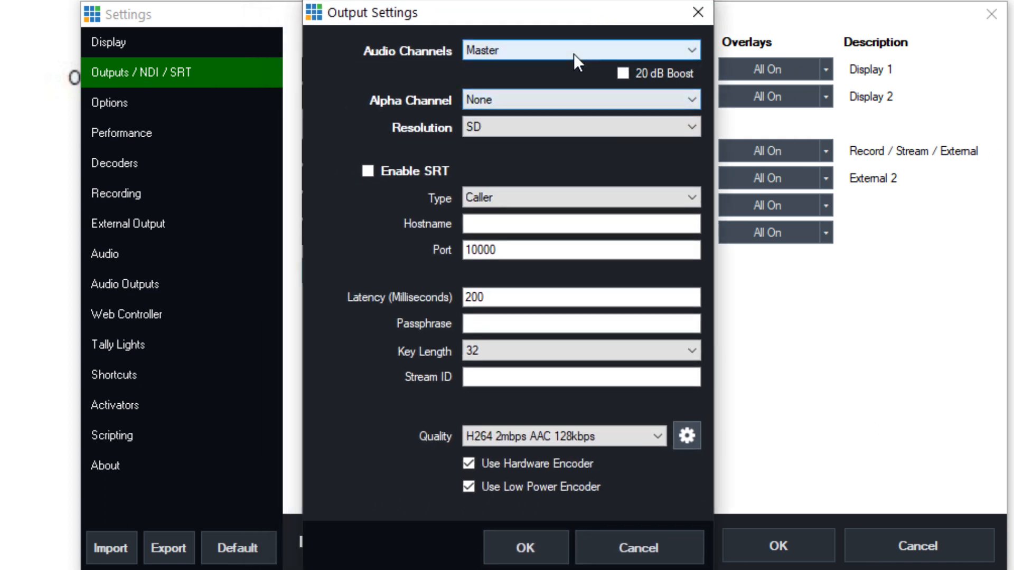
{"action": "left_click", "coordinate": [579, 127]}
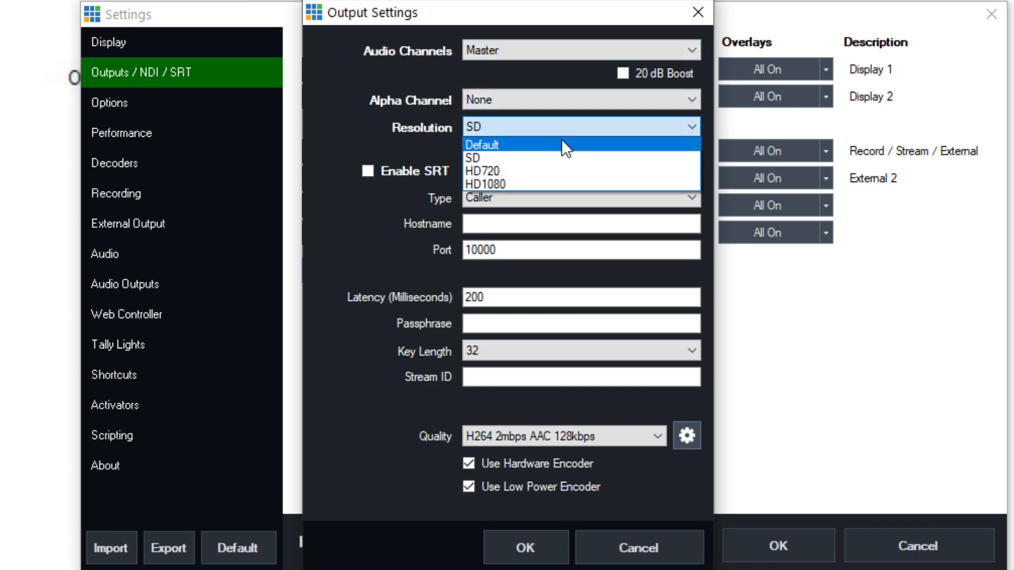
{"action": "left_click", "coordinate": [483, 171]}
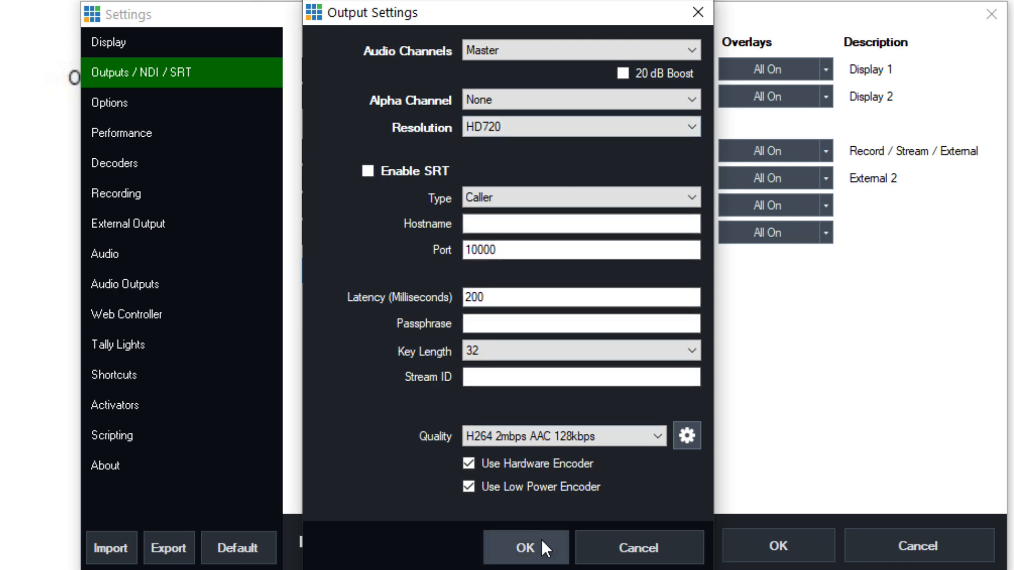
{"action": "left_click", "coordinate": [525, 547]}
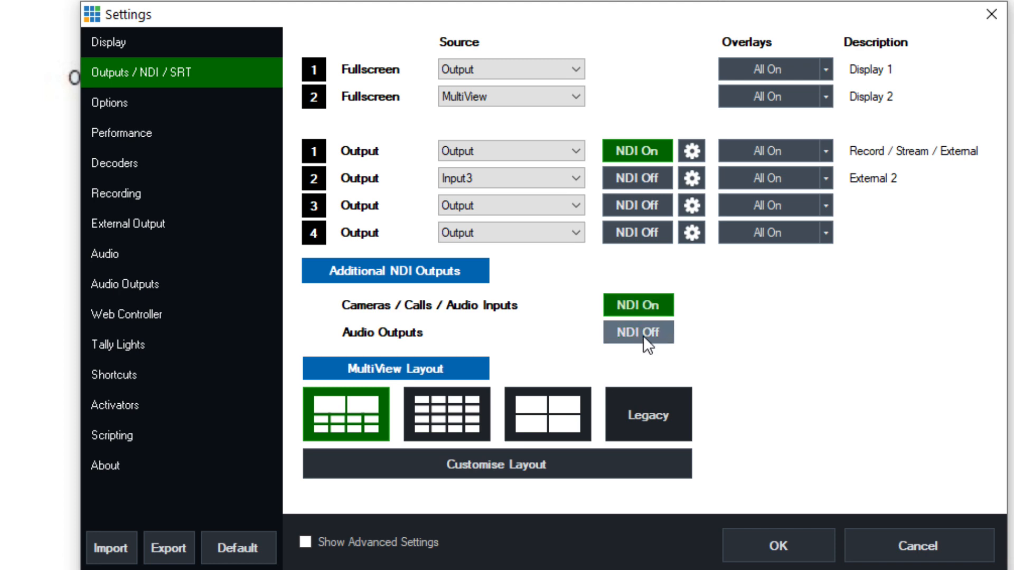
On Options, check the language choices and toggle Start External Output on and off.
{"action": "left_click", "coordinate": [109, 102]}
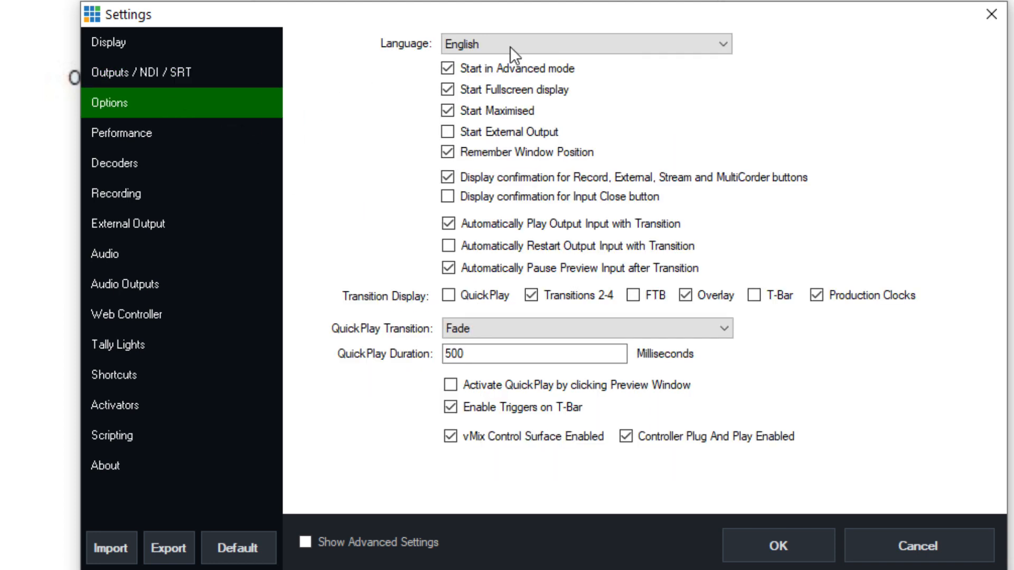
{"action": "left_click", "coordinate": [581, 45]}
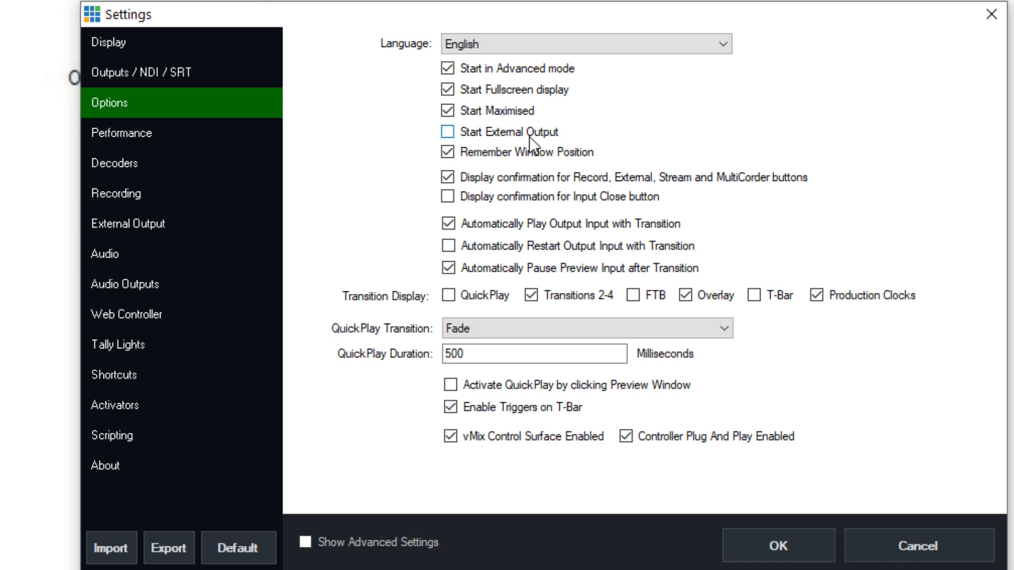
{"action": "left_click", "coordinate": [449, 131]}
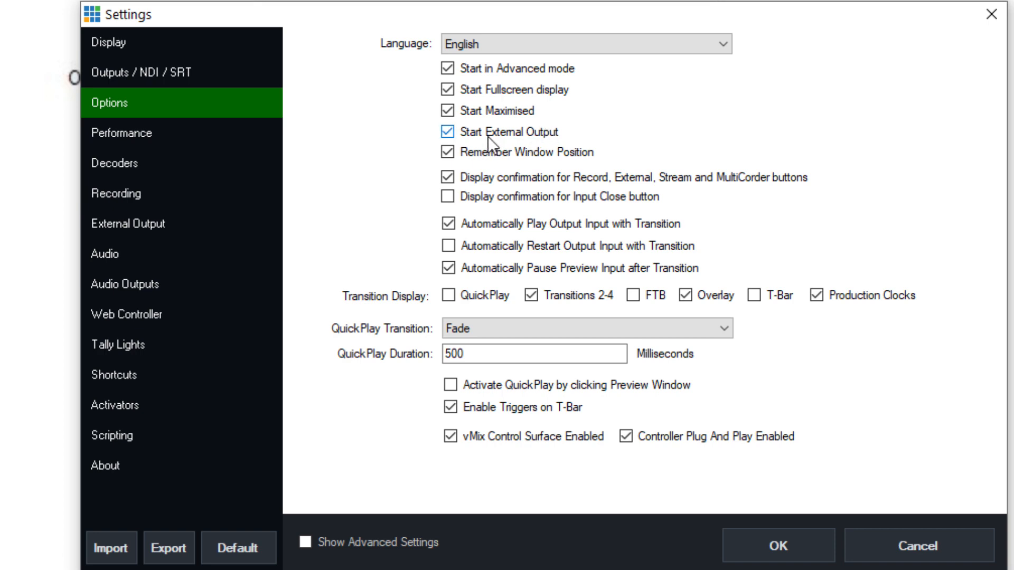
{"action": "left_click", "coordinate": [447, 132]}
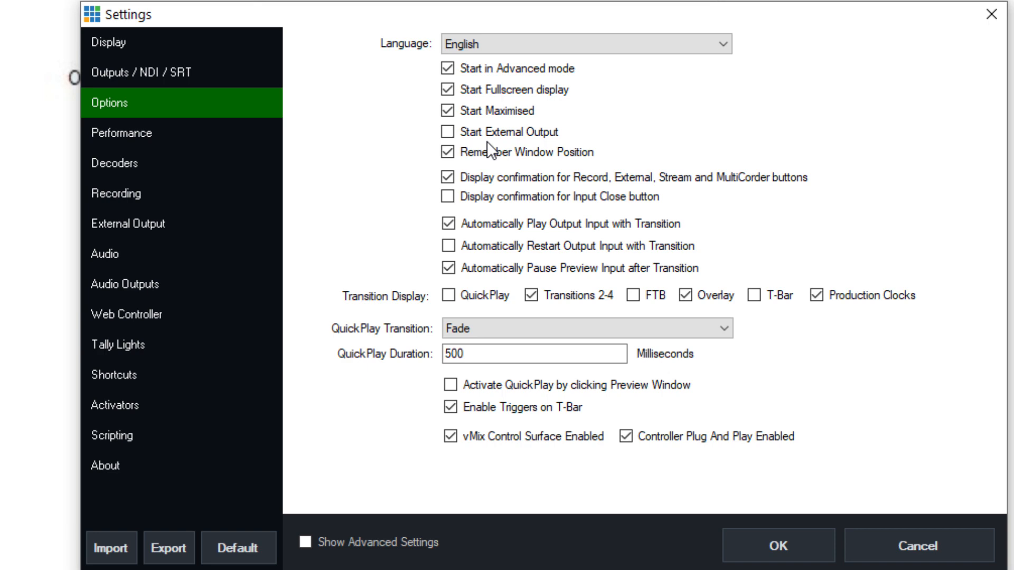
{"action": "left_click", "coordinate": [448, 152]}
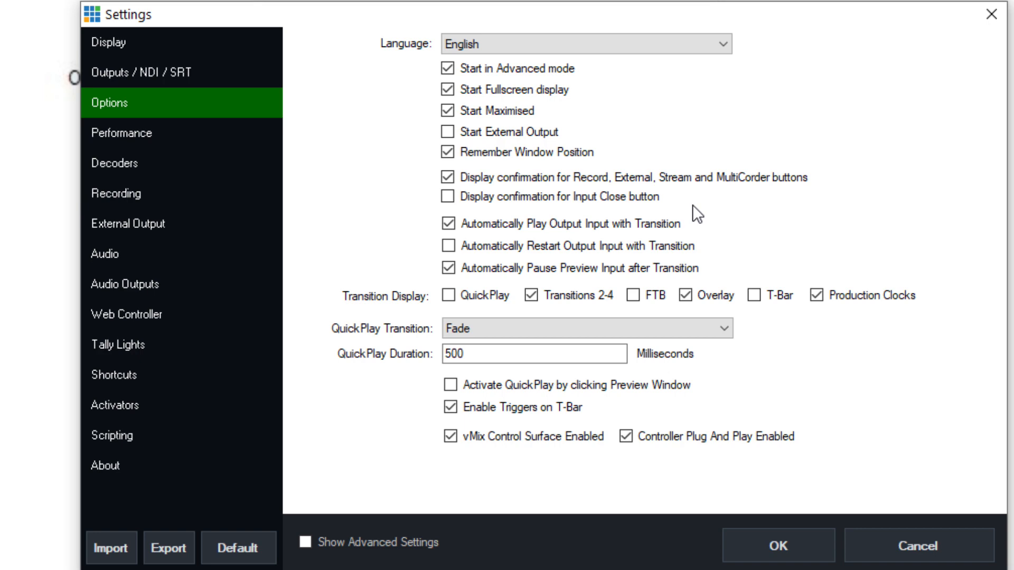
Require confirmation for Input Close and toggle the QuickPlay and Transitions 2-4 display boxes.
{"action": "left_click", "coordinate": [447, 197]}
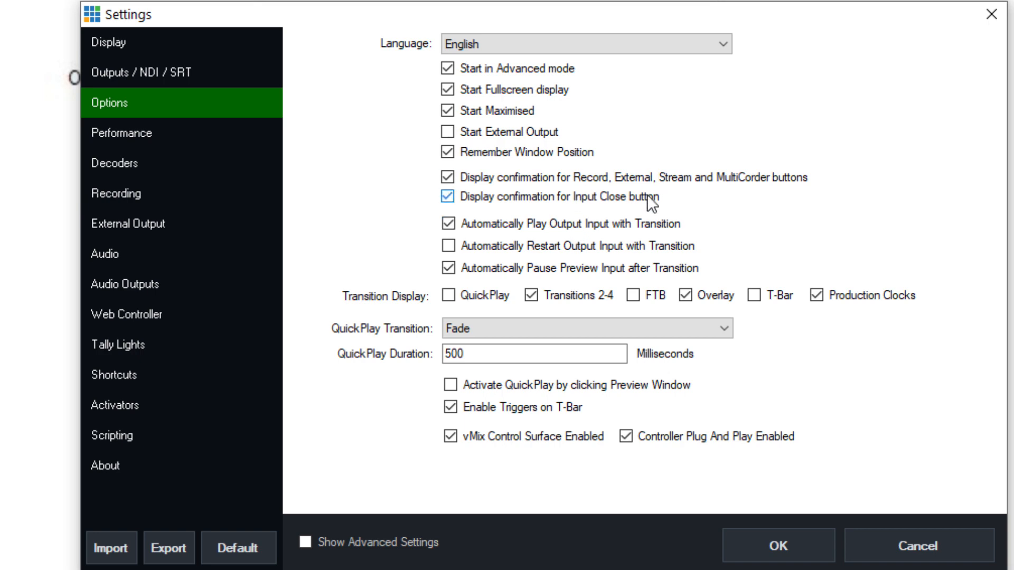
{"action": "left_click", "coordinate": [448, 197]}
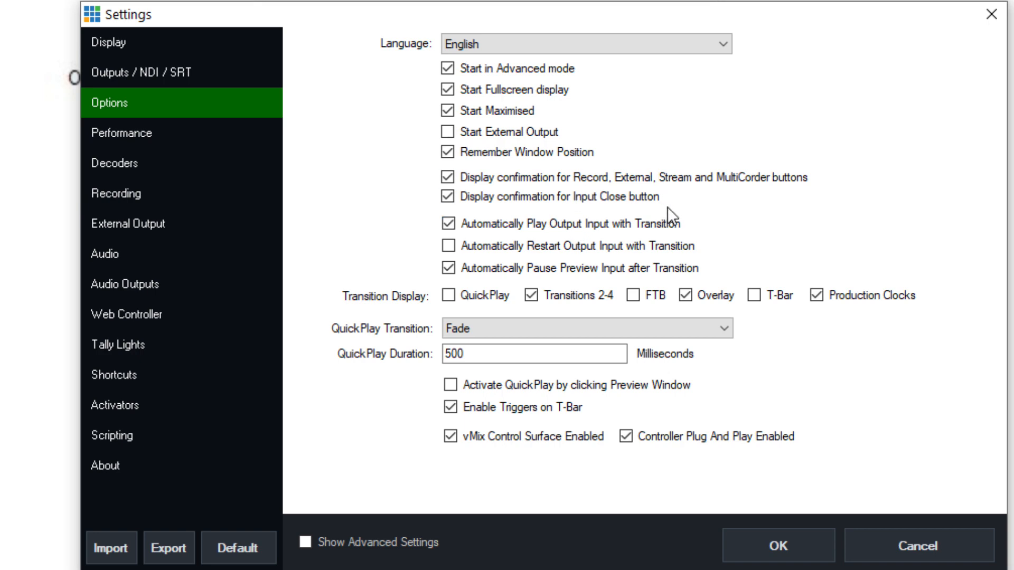
{"action": "left_click", "coordinate": [448, 152]}
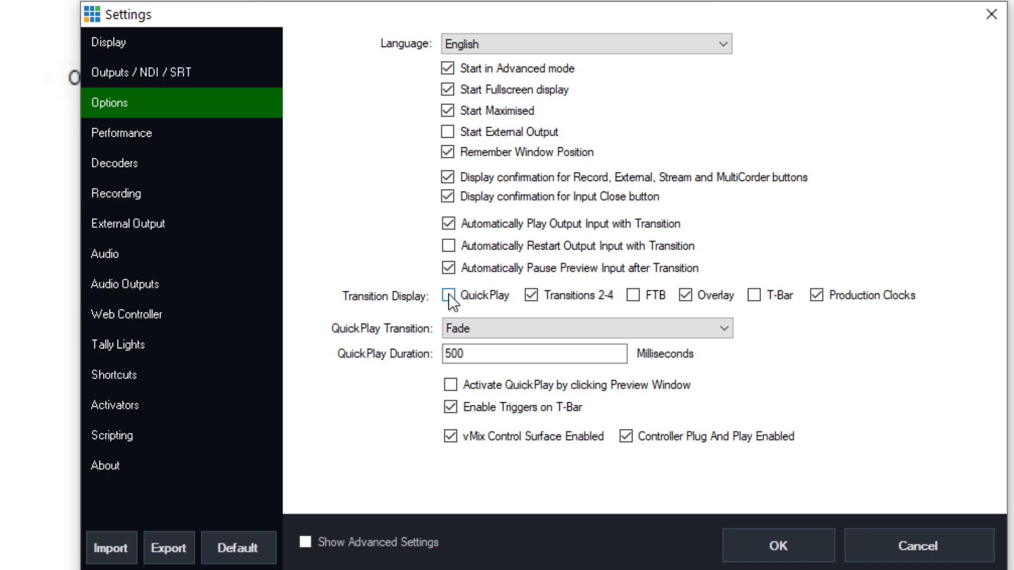
{"action": "left_click", "coordinate": [449, 296]}
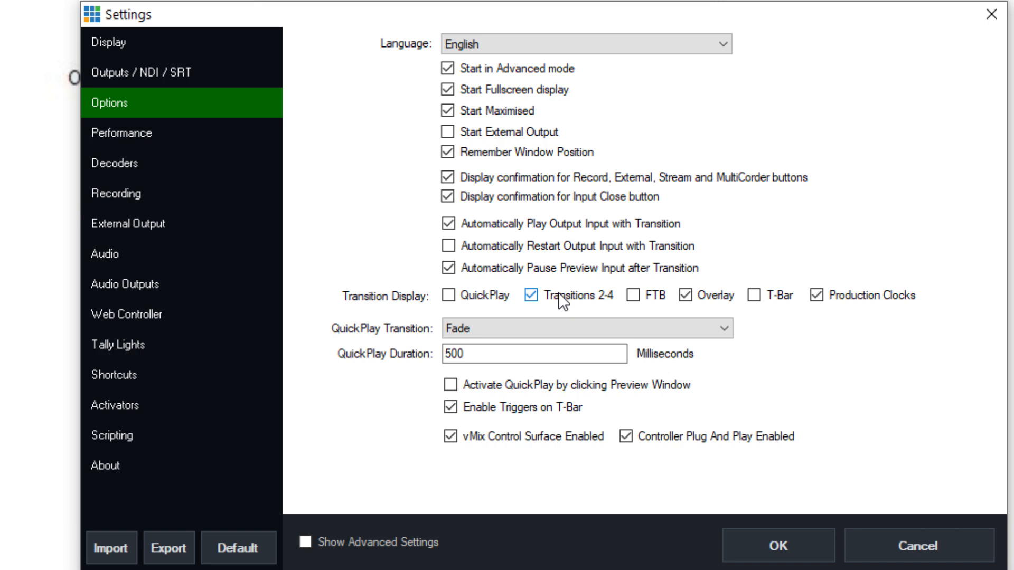
{"action": "mouse_move", "coordinate": [603, 305]}
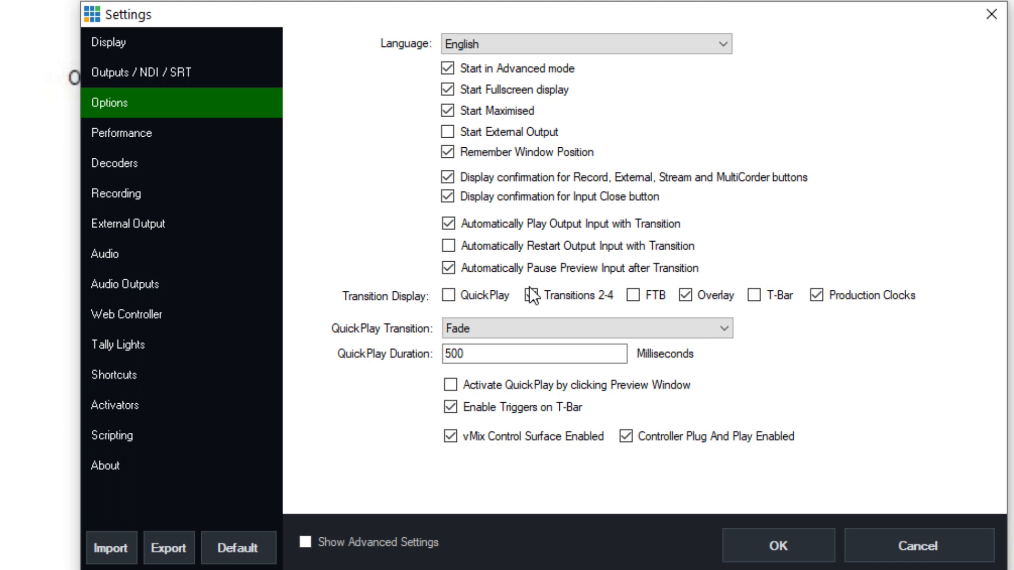
{"action": "left_click", "coordinate": [519, 296]}
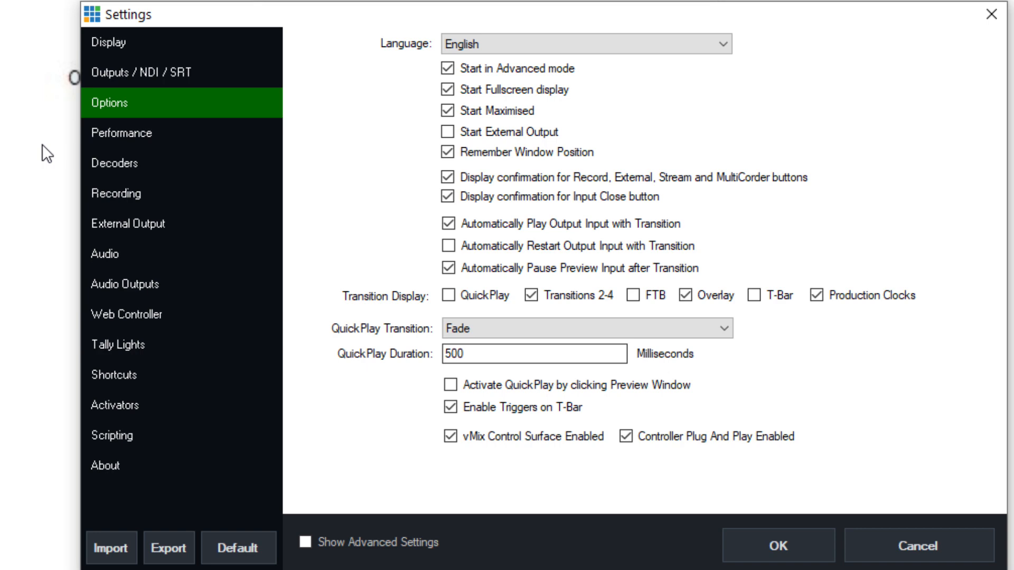
{"action": "left_click", "coordinate": [120, 133]}
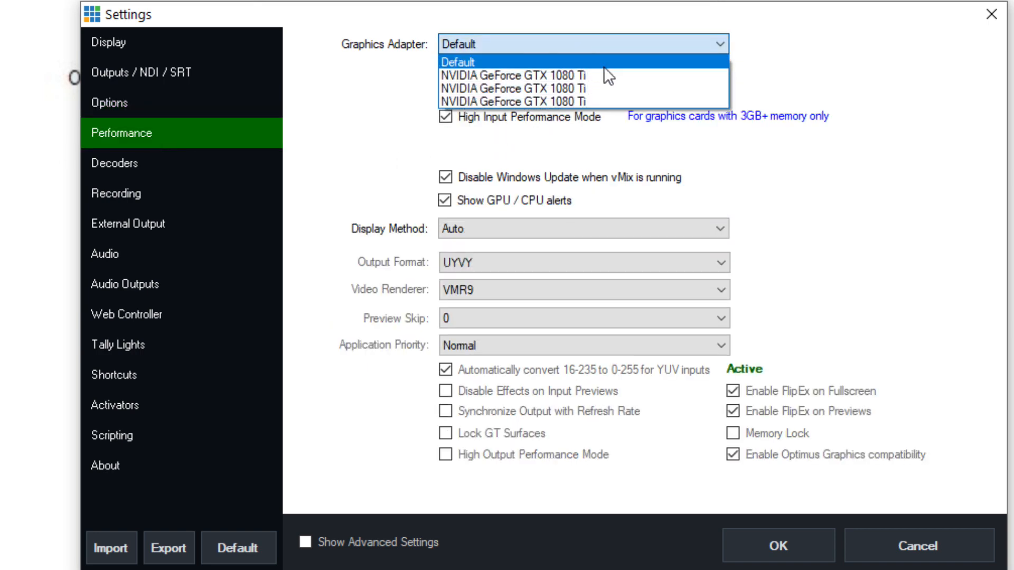
Keep the default graphics adapter, re-enable Low Latency Capture, then go to Decoders.
{"action": "left_click", "coordinate": [457, 62]}
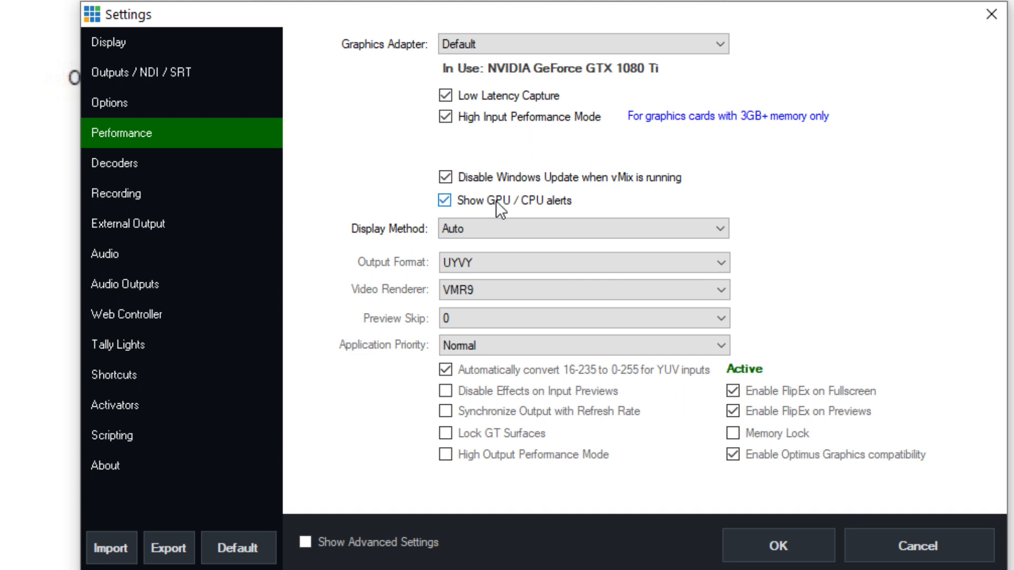
{"action": "mouse_move", "coordinate": [503, 206]}
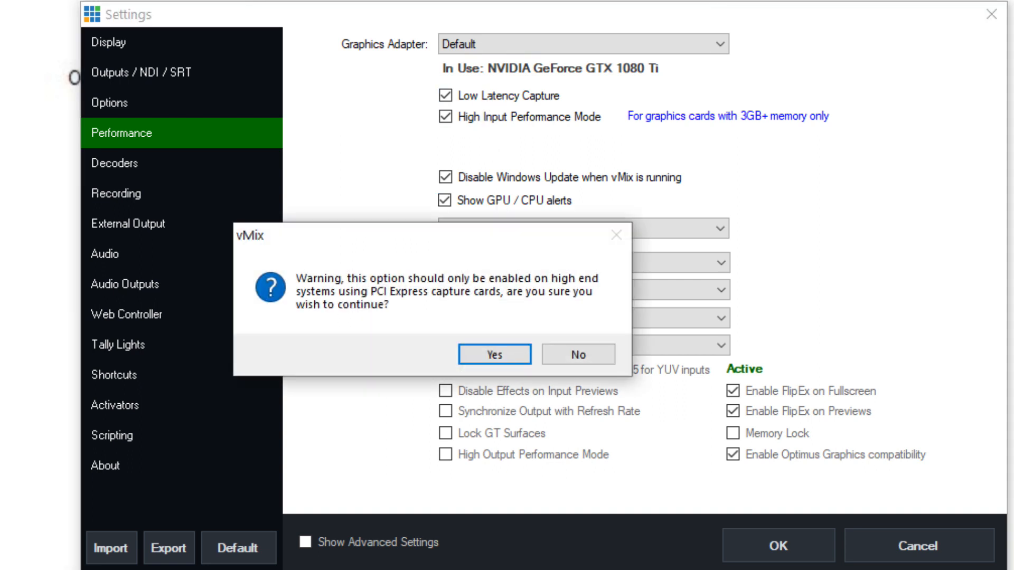
{"action": "left_click", "coordinate": [494, 354]}
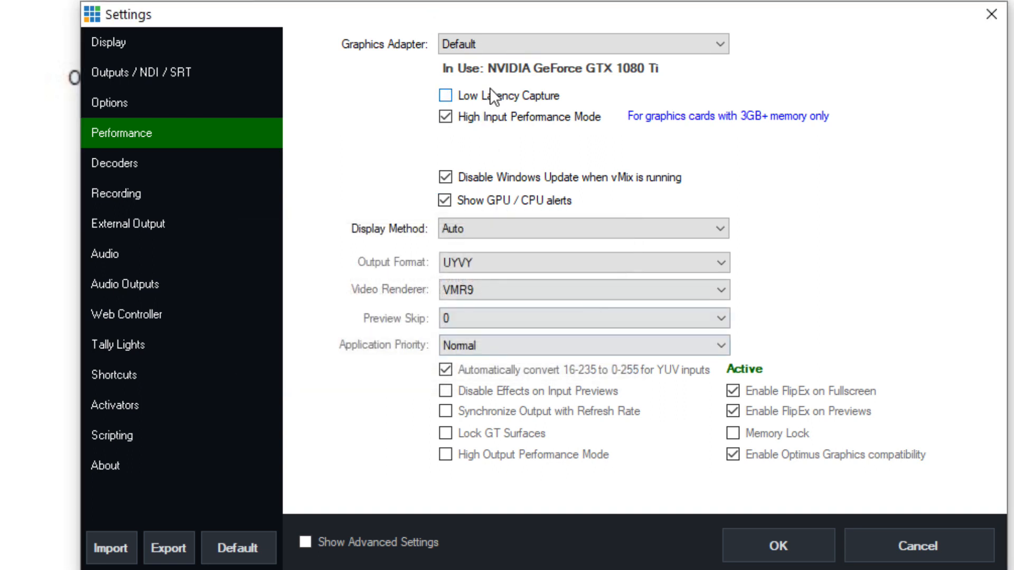
{"action": "left_click", "coordinate": [444, 96]}
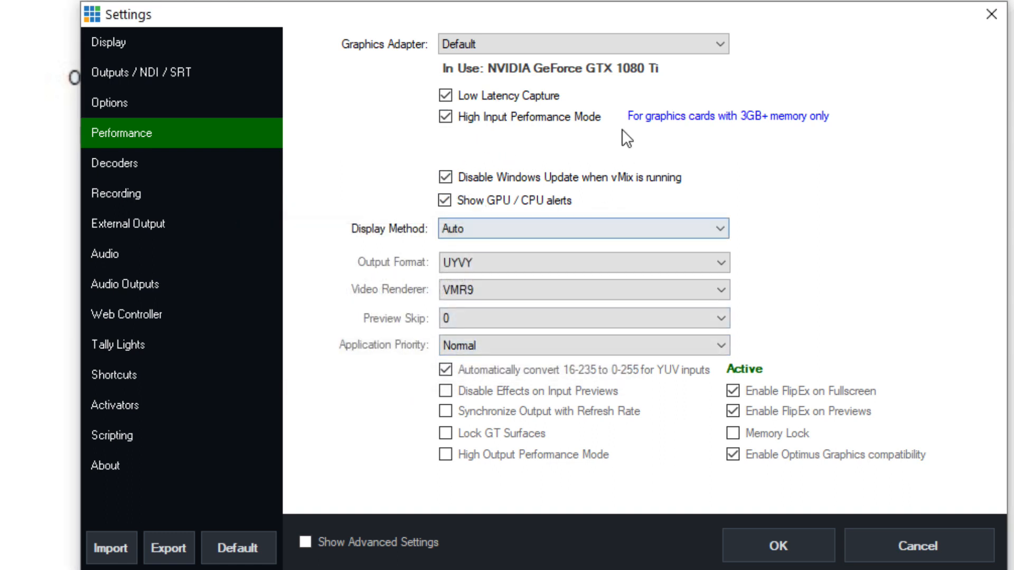
{"action": "mouse_move", "coordinate": [594, 213]}
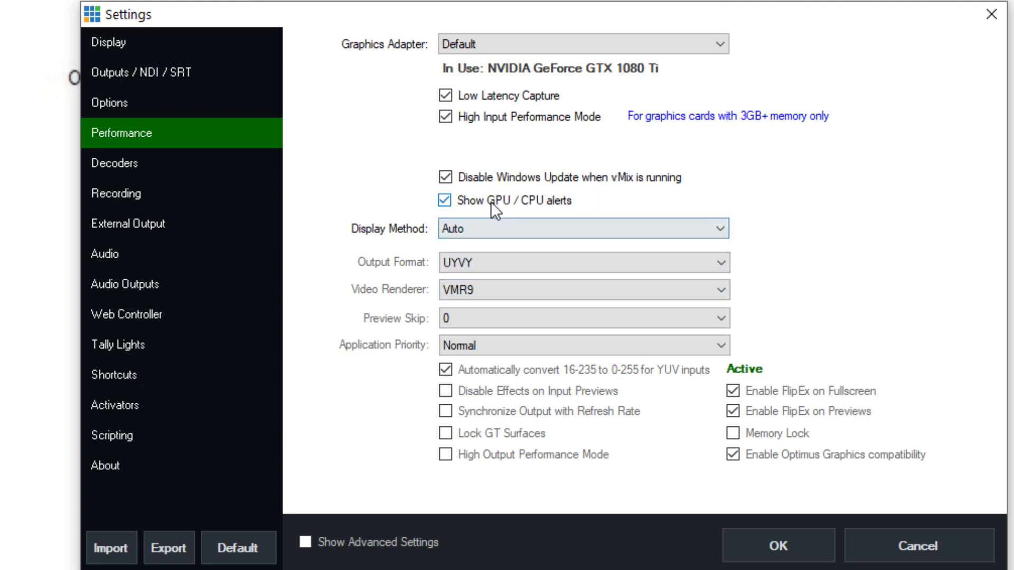
{"action": "left_click", "coordinate": [115, 163]}
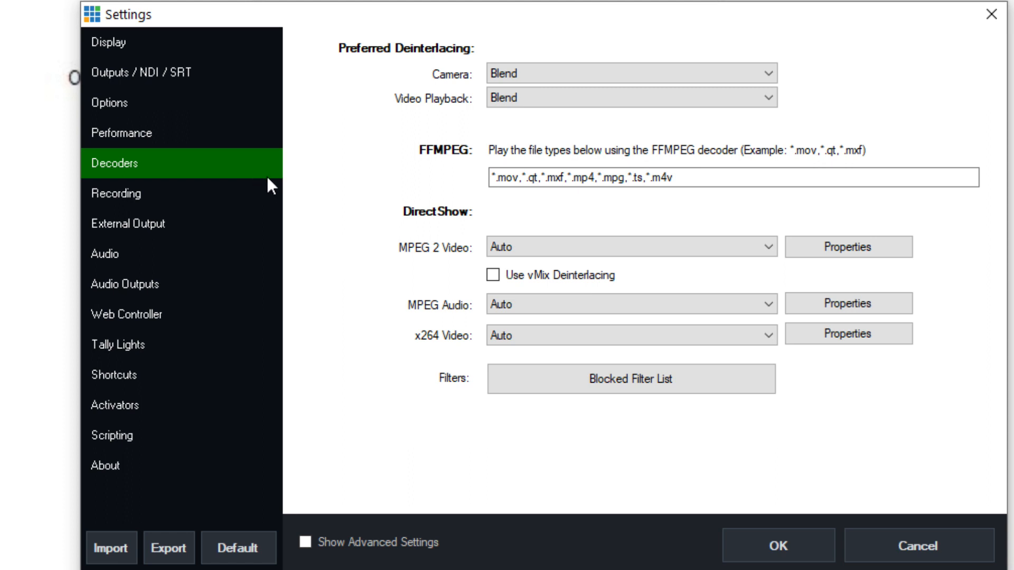
Review FFMPEG file types and the recording filename format, then go to External Output.
{"action": "left_click_drag", "start_coordinate": [604, 178], "coordinate": [679, 178]}
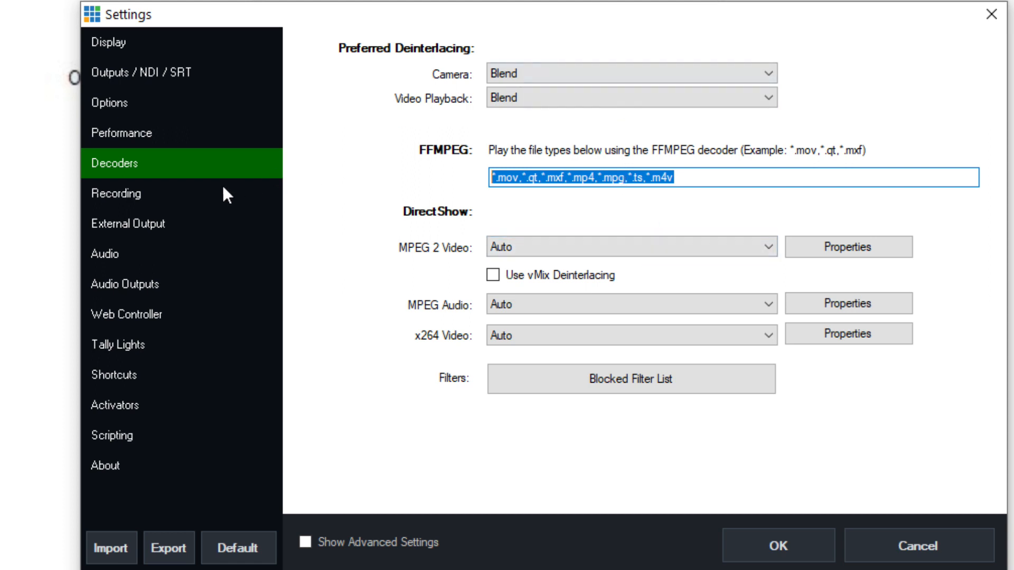
{"action": "left_click", "coordinate": [116, 193]}
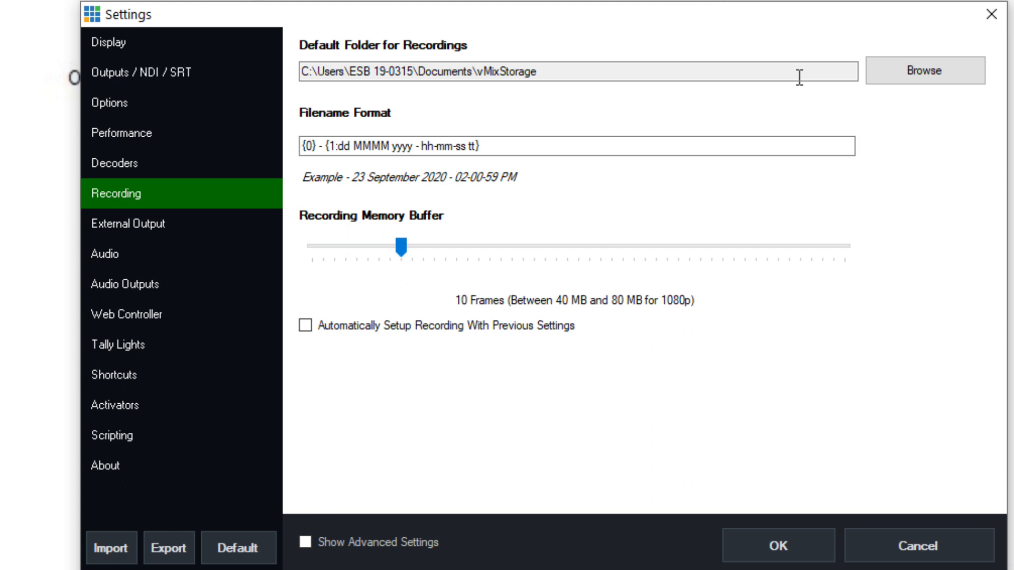
{"action": "left_click", "coordinate": [581, 146]}
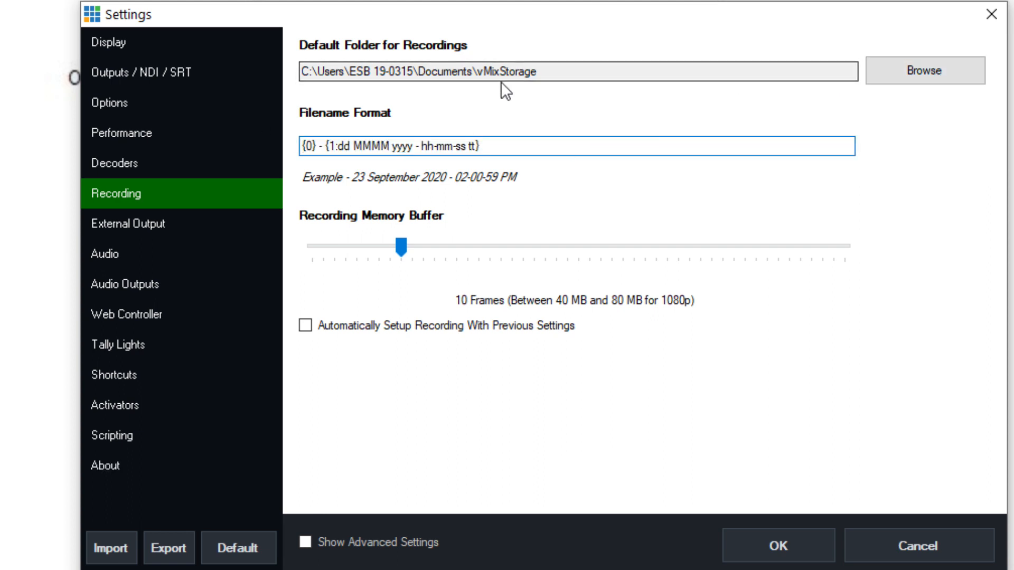
{"action": "left_click", "coordinate": [127, 224]}
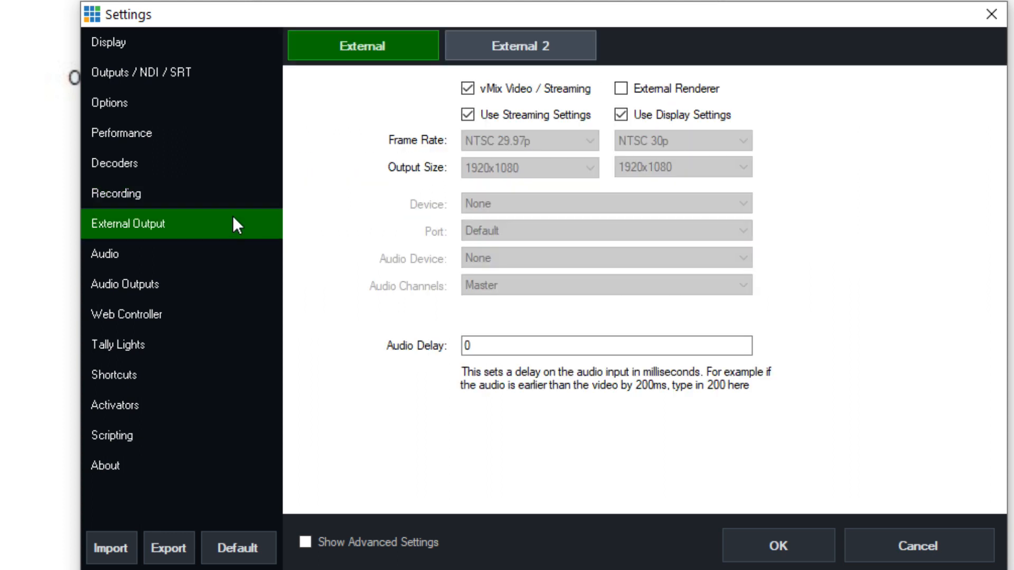
Check the external output setting, then go to the Audio settings page.
{"action": "left_click", "coordinate": [519, 45]}
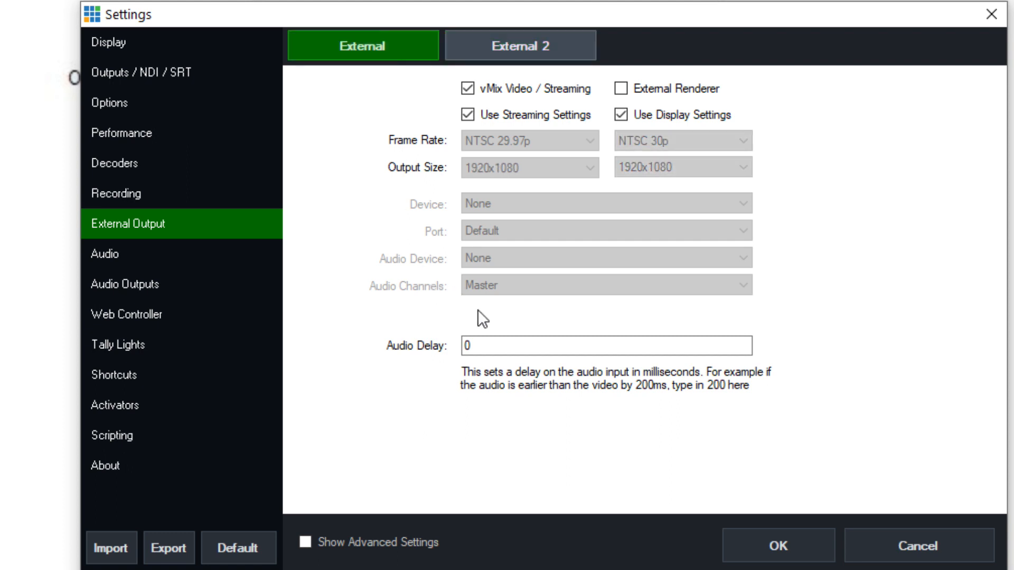
{"action": "mouse_move", "coordinate": [511, 137]}
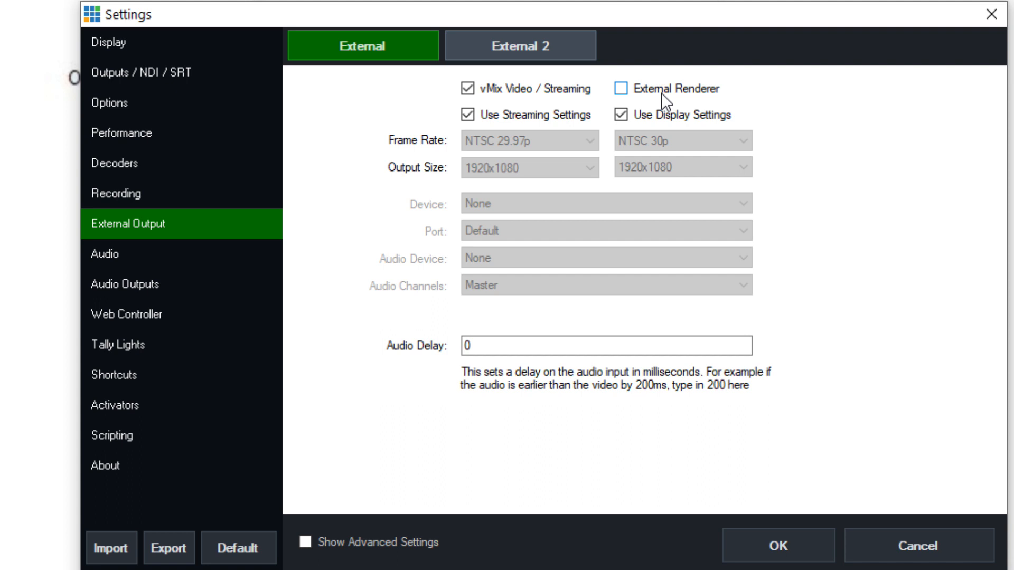
{"action": "mouse_move", "coordinate": [655, 94]}
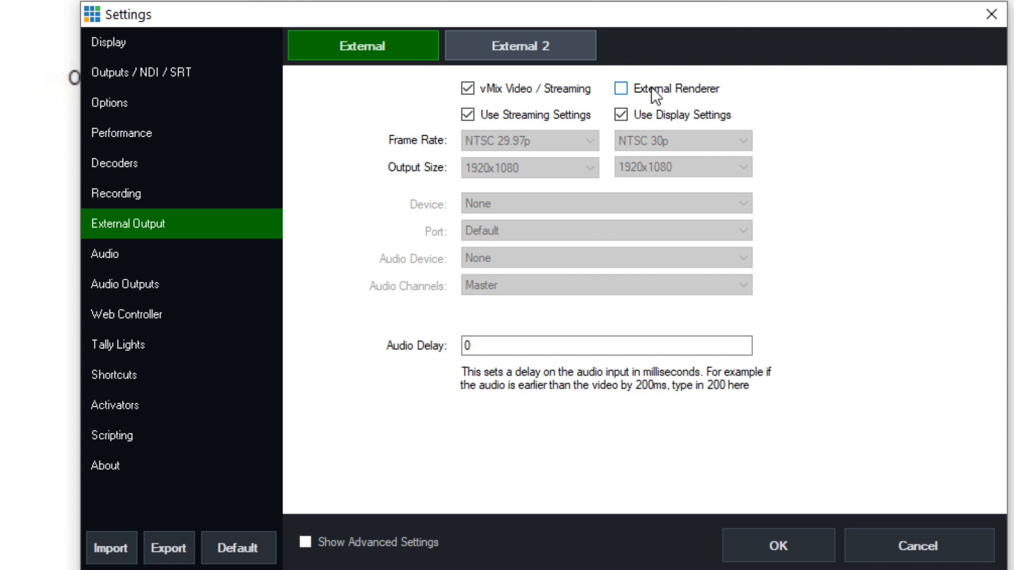
{"action": "left_click", "coordinate": [129, 253]}
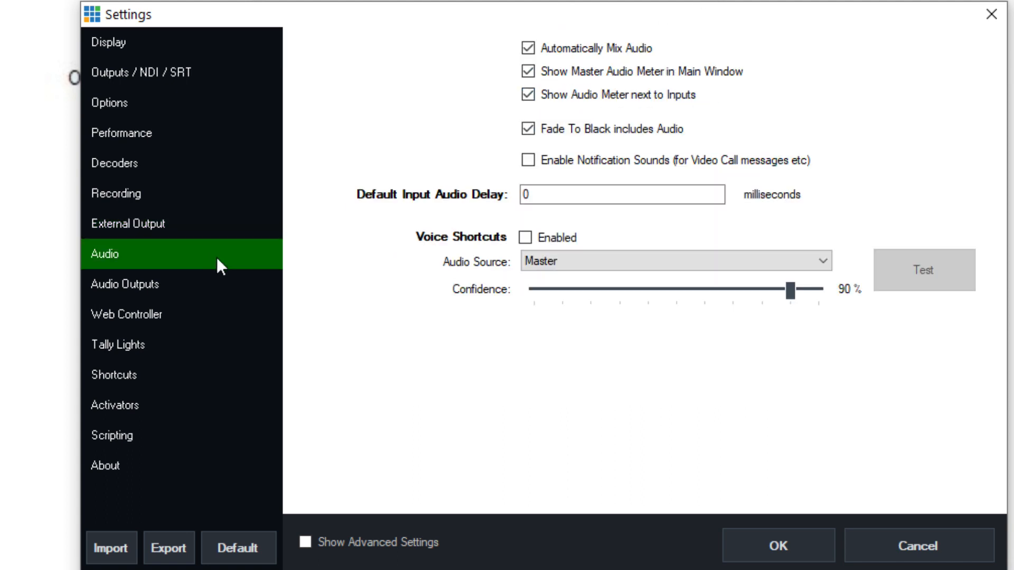
{"action": "mouse_move", "coordinate": [346, 255]}
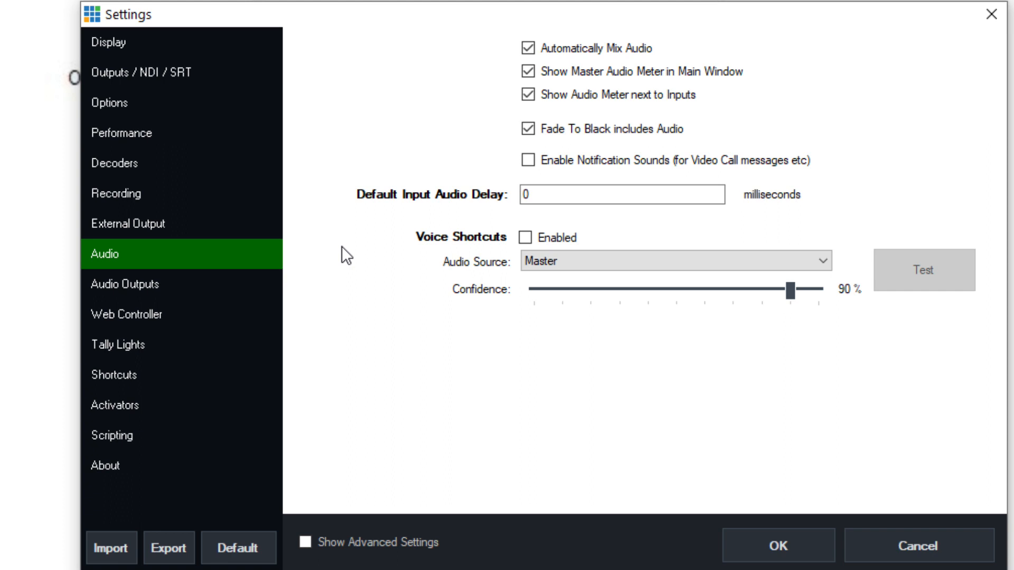
Set the default input audio delay to 25 ms, then go to Audio Outputs.
{"action": "left_click", "coordinate": [528, 95]}
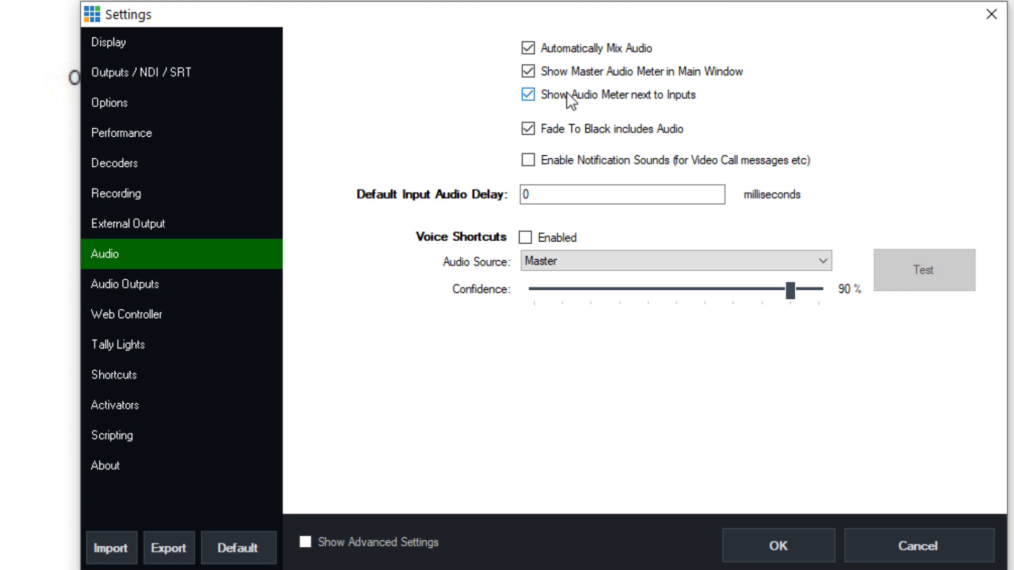
{"action": "mouse_move", "coordinate": [571, 62]}
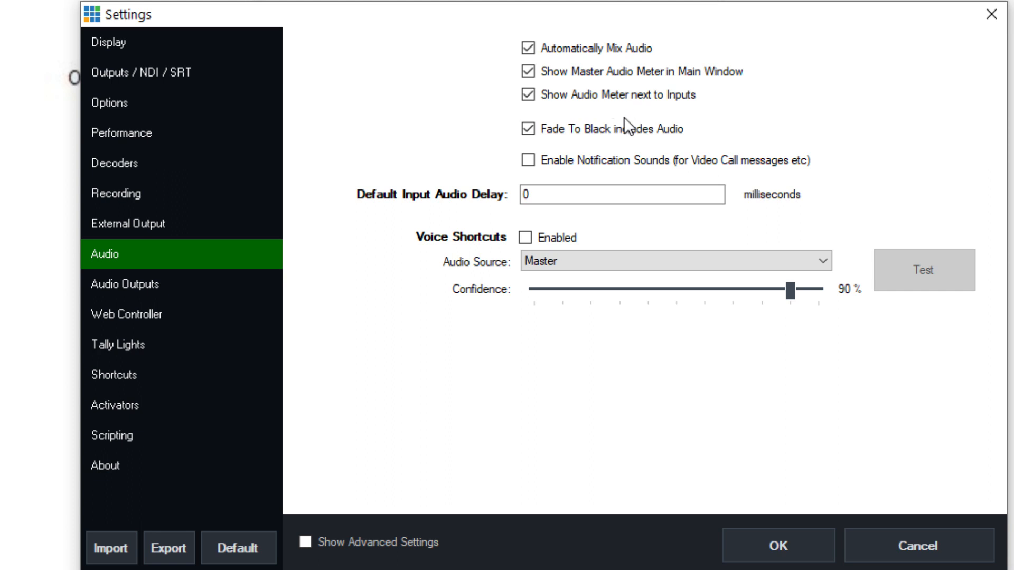
{"action": "left_click", "coordinate": [528, 129]}
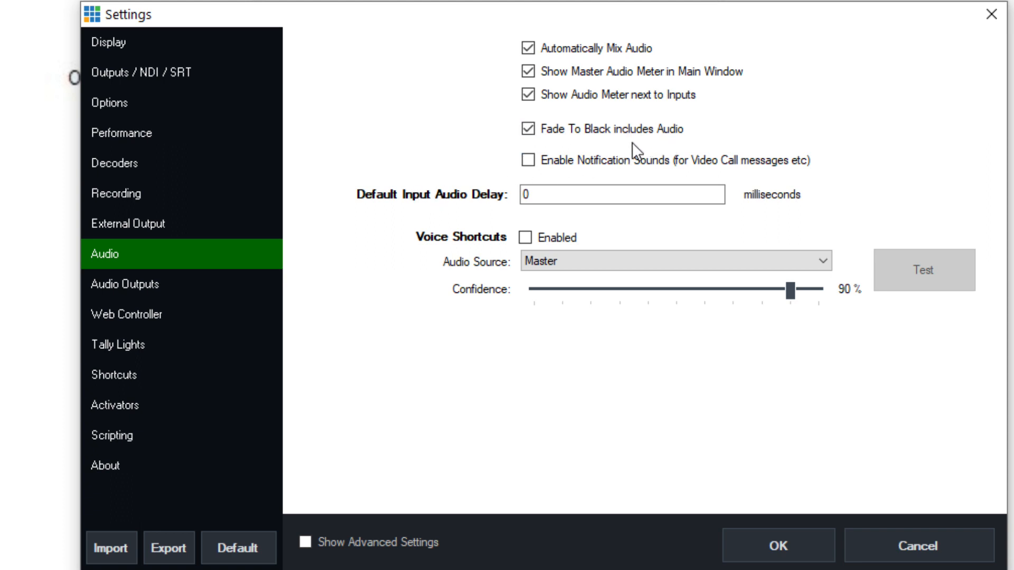
{"action": "left_click", "coordinate": [620, 194]}
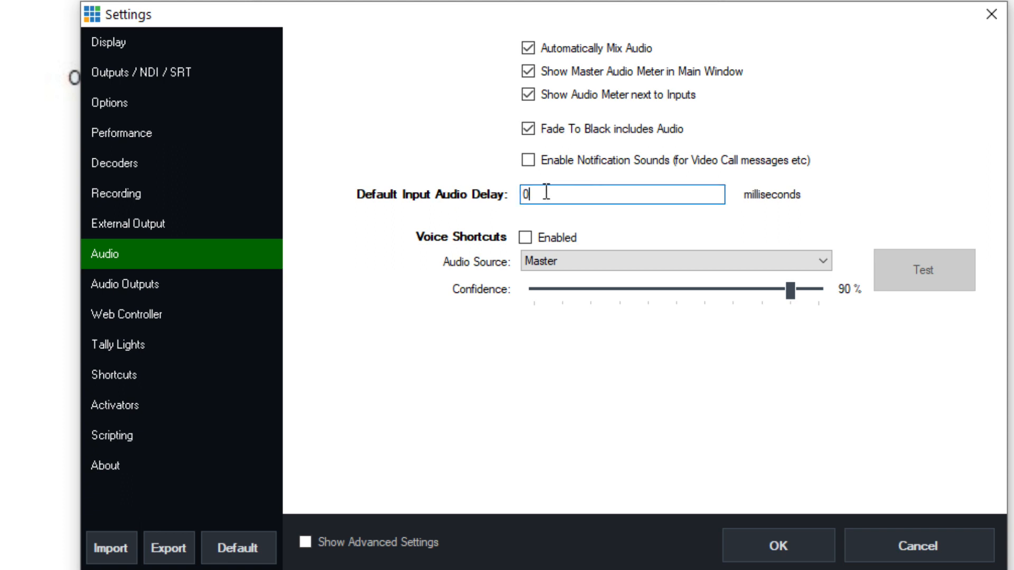
{"action": "mouse_move", "coordinate": [516, 206]}
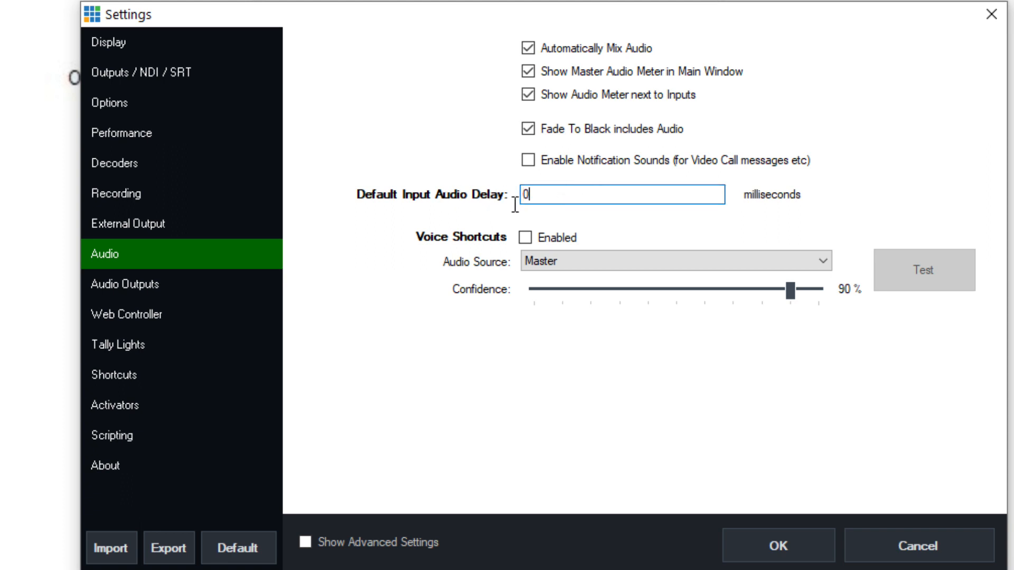
{"action": "type", "text": "25"}
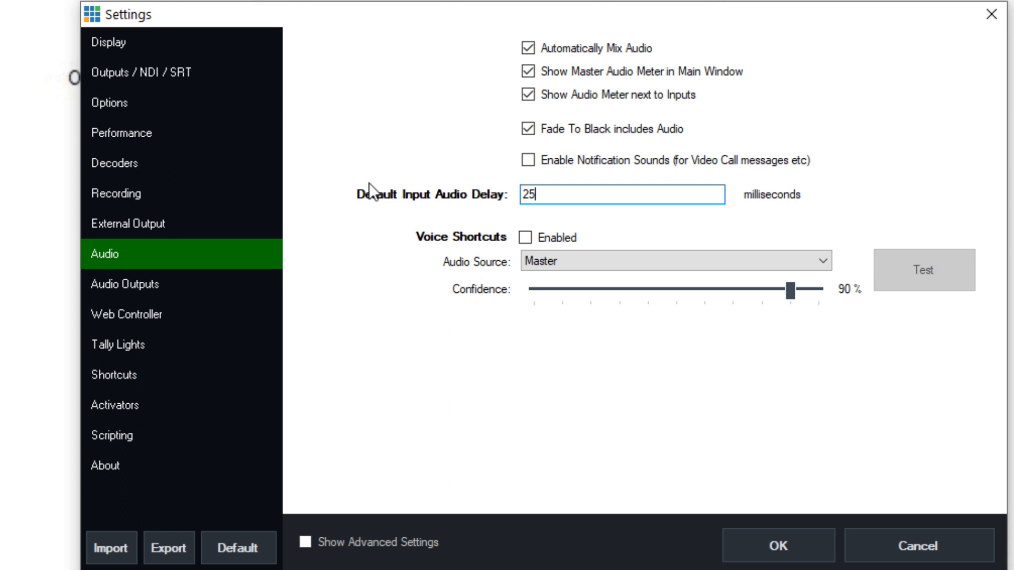
{"action": "mouse_move", "coordinate": [503, 220]}
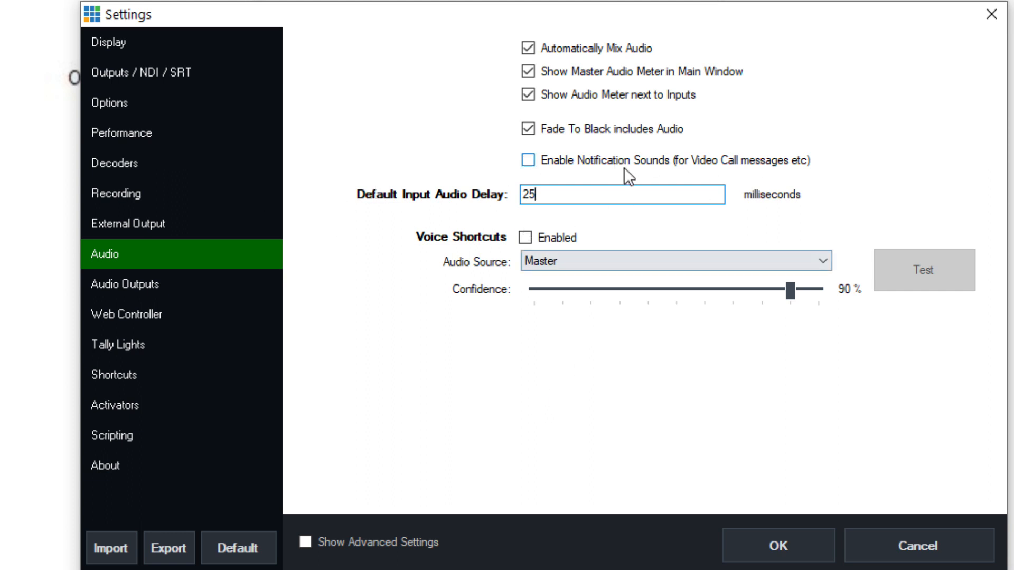
{"action": "left_click", "coordinate": [125, 289]}
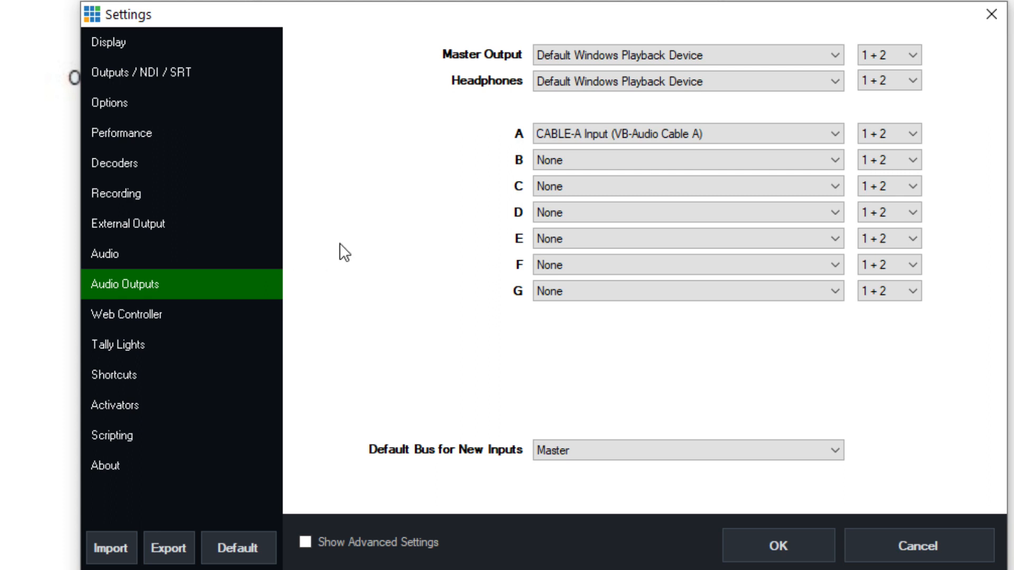
{"action": "mouse_move", "coordinate": [619, 41]}
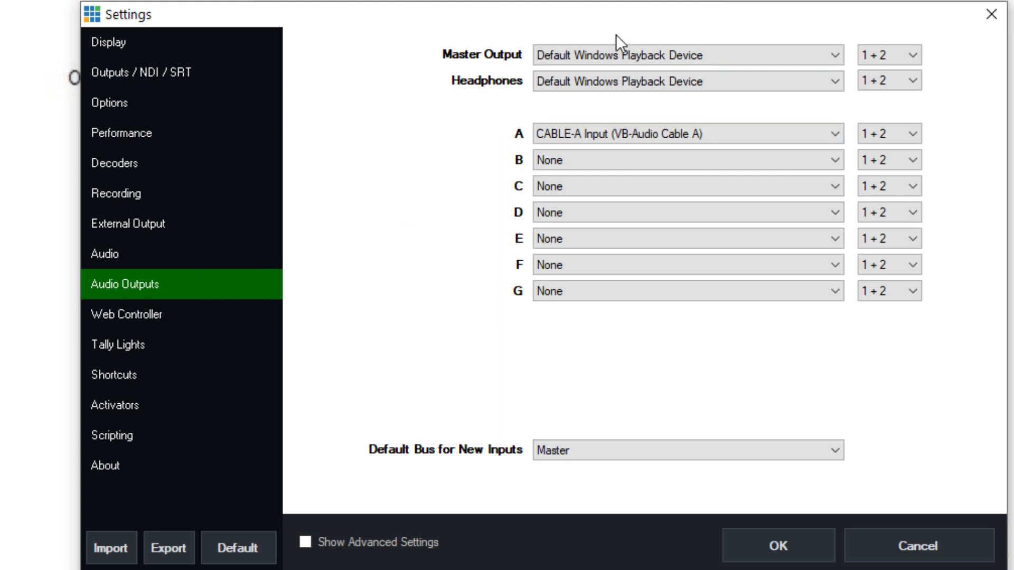
Review the Bus A routing, then go to the Web Controller settings.
{"action": "left_click", "coordinate": [686, 54]}
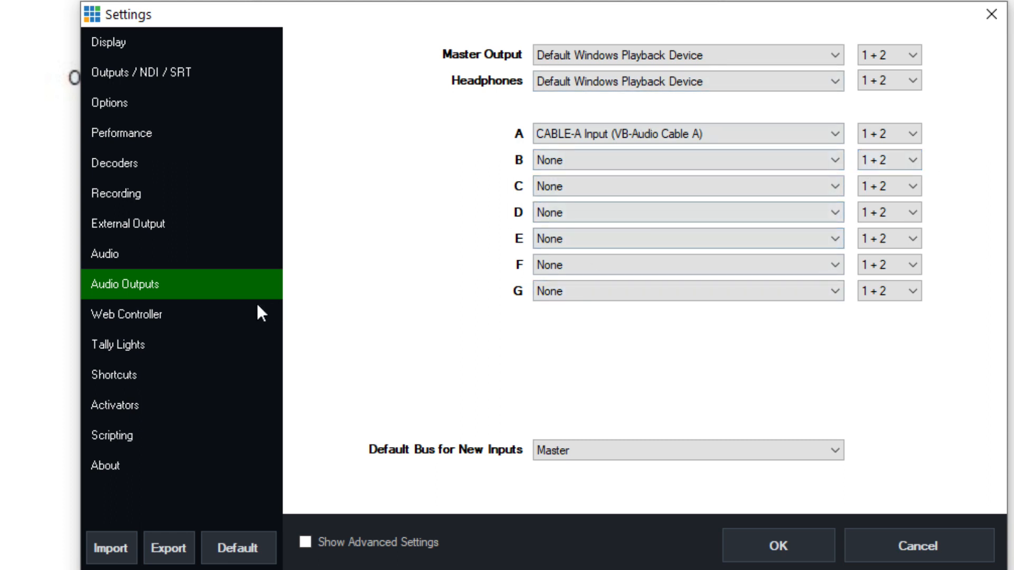
{"action": "left_click", "coordinate": [125, 314]}
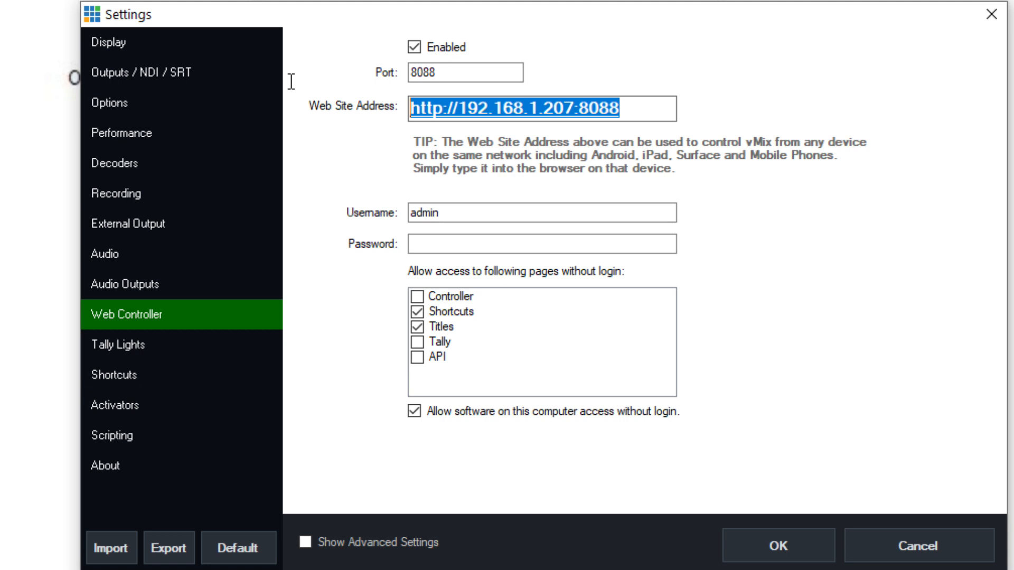
{"action": "mouse_move", "coordinate": [288, 81]}
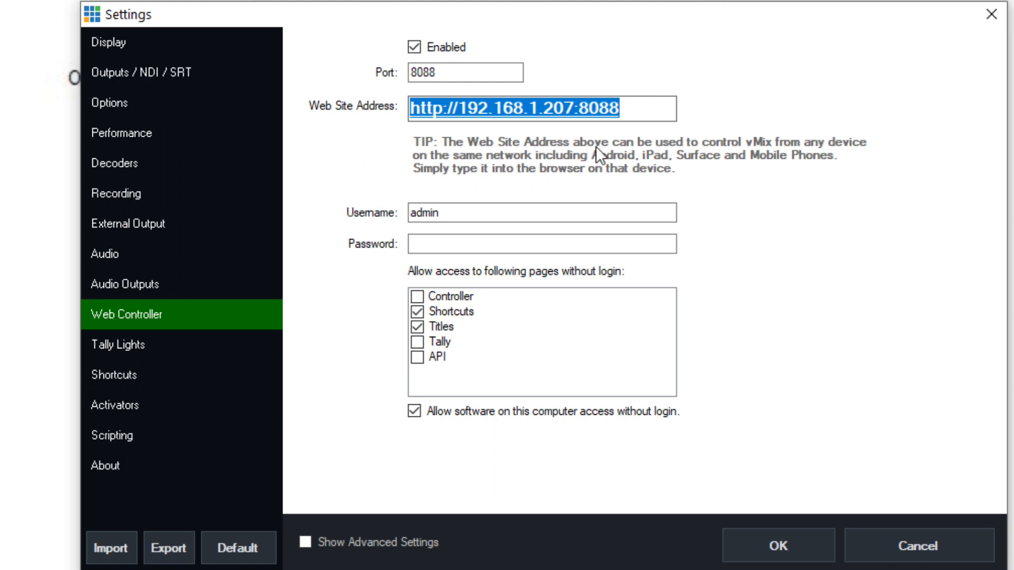
Allow Controller, Shortcuts, Titles and Tally web pages without login.
{"action": "left_click", "coordinate": [542, 244]}
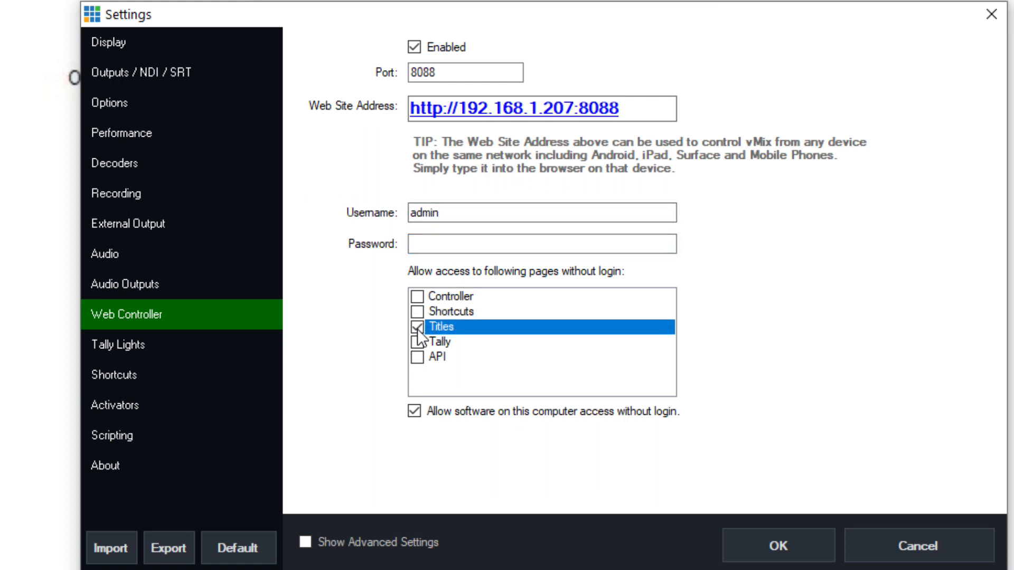
{"action": "left_click", "coordinate": [419, 326]}
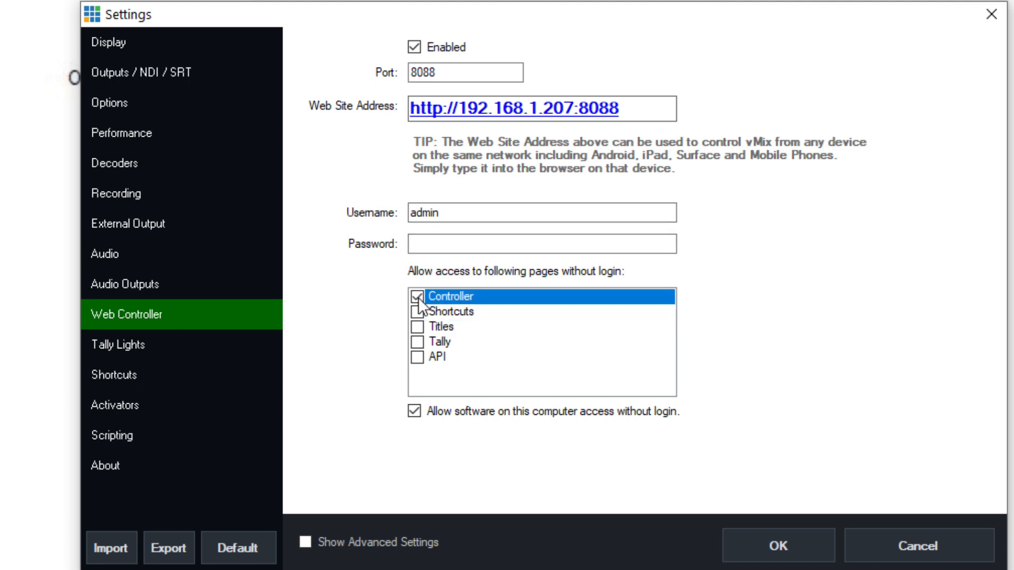
{"action": "left_click", "coordinate": [419, 310]}
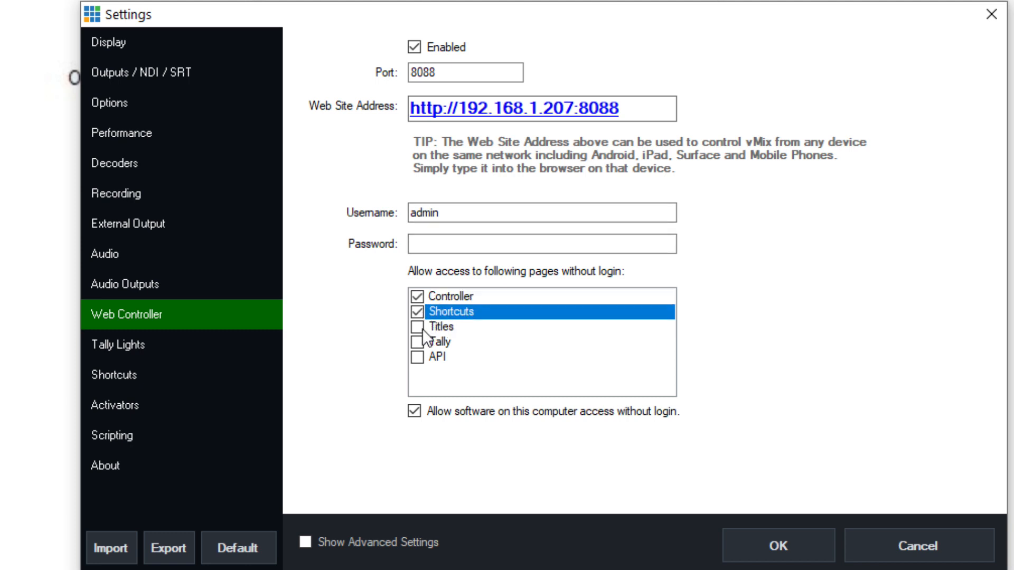
{"action": "left_click", "coordinate": [419, 342]}
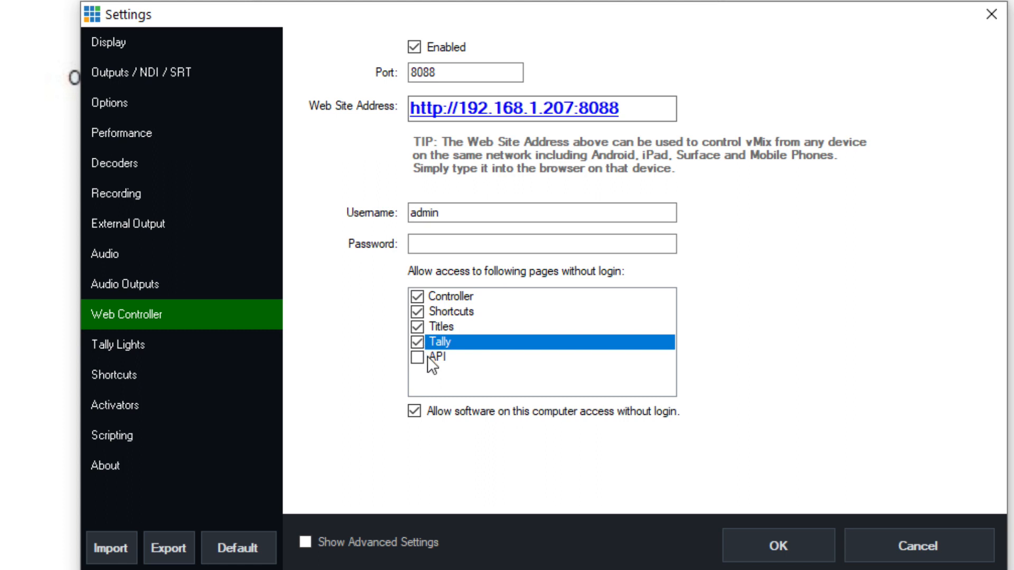
{"action": "left_click", "coordinate": [433, 356]}
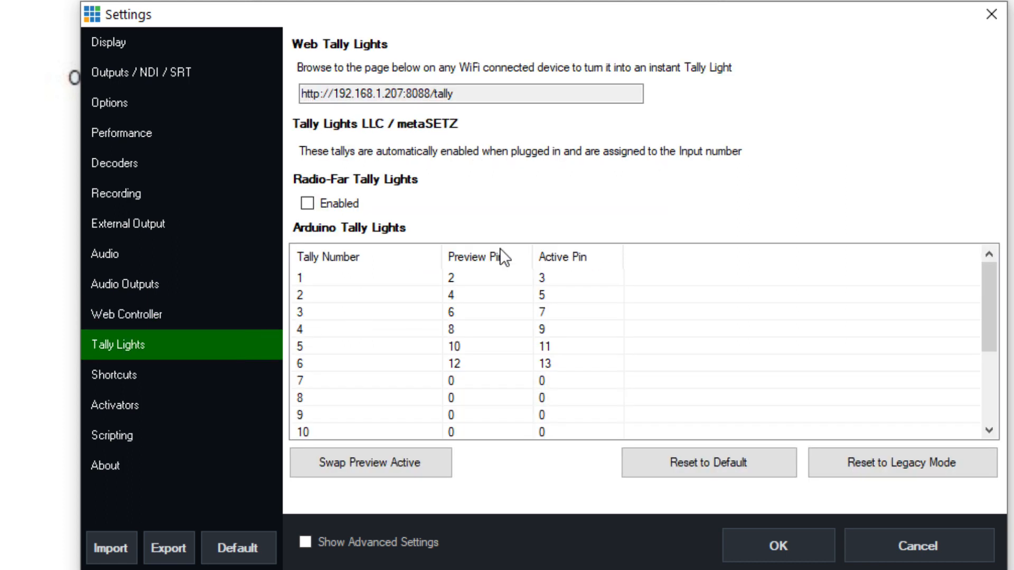
{"action": "mouse_move", "coordinate": [398, 217]}
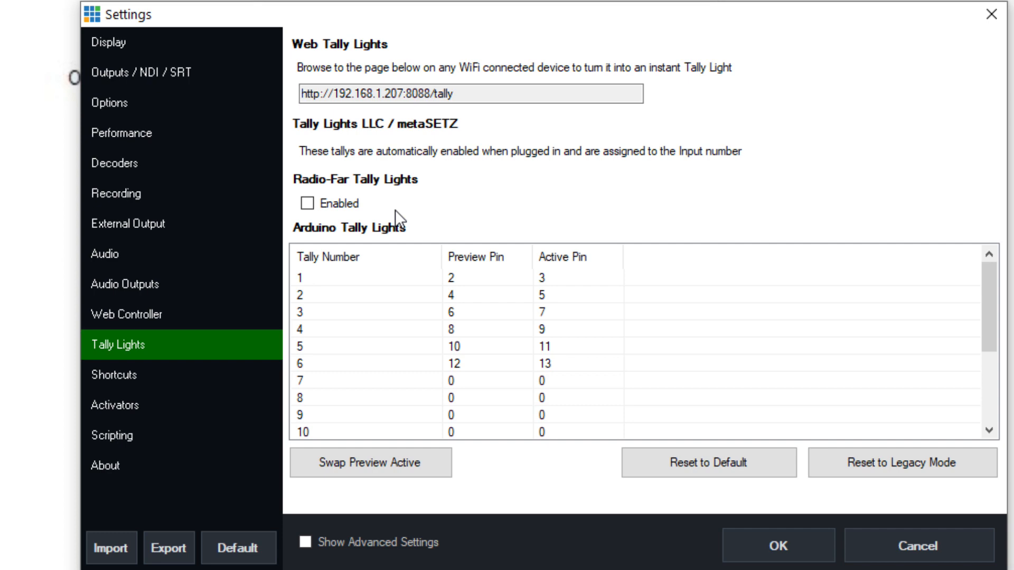
{"action": "mouse_move", "coordinate": [234, 388]}
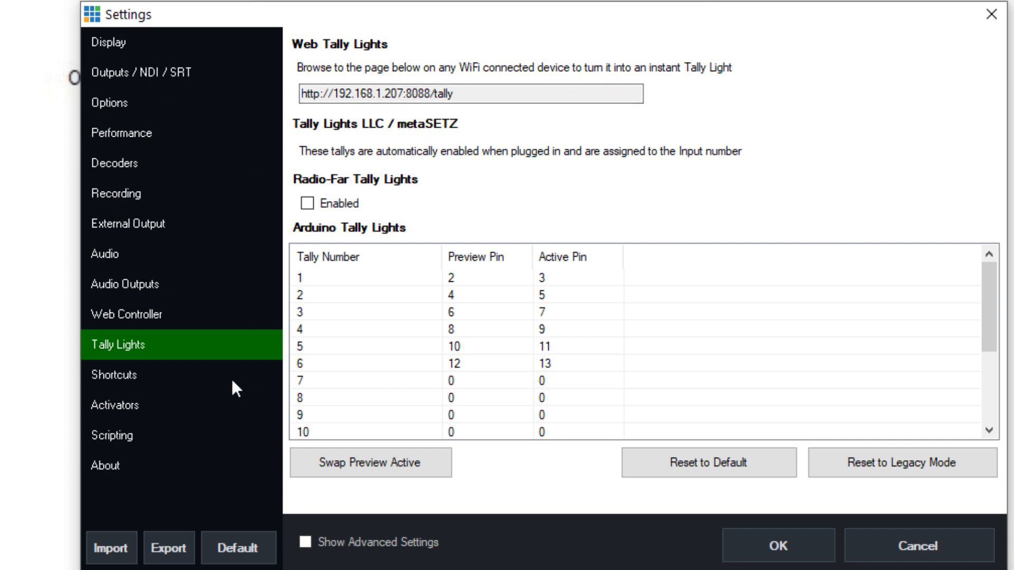
Show the Shortcuts page listing F1 StartStopRecording, Space Cut, D1 Cut and D3 OverlayInput4.
{"action": "left_click", "coordinate": [111, 375]}
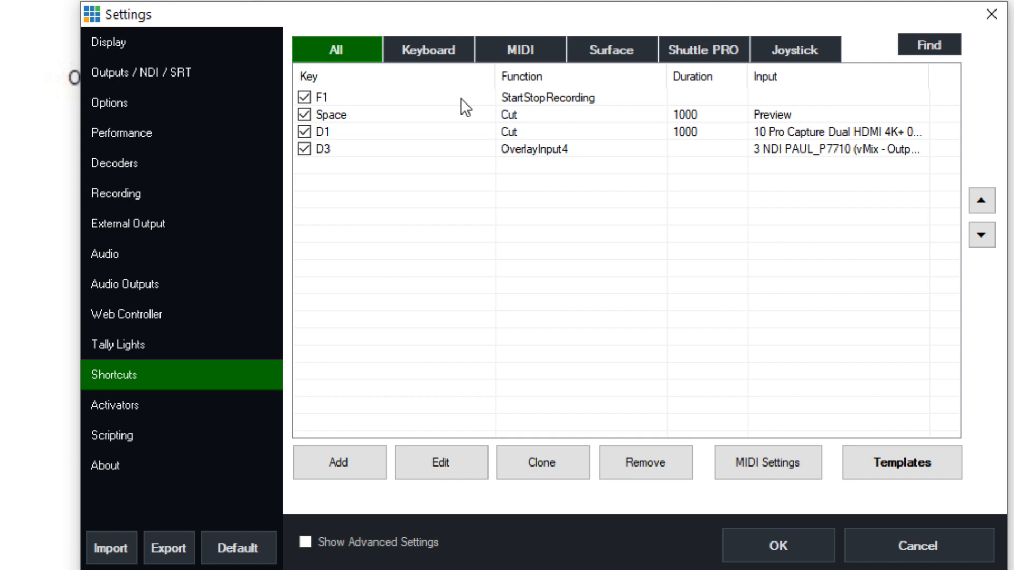
{"action": "mouse_move", "coordinate": [530, 110]}
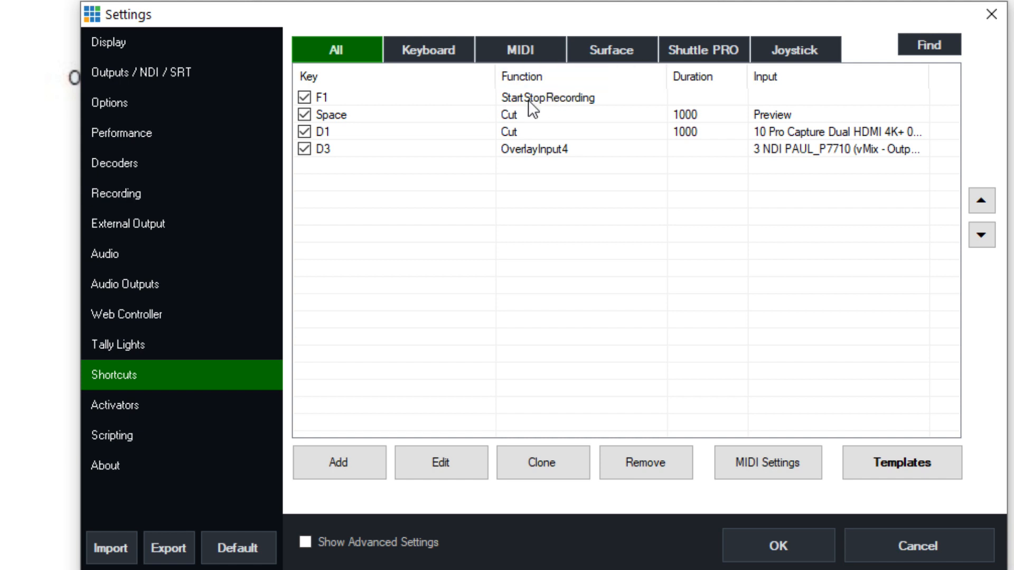
{"action": "mouse_move", "coordinate": [417, 246]}
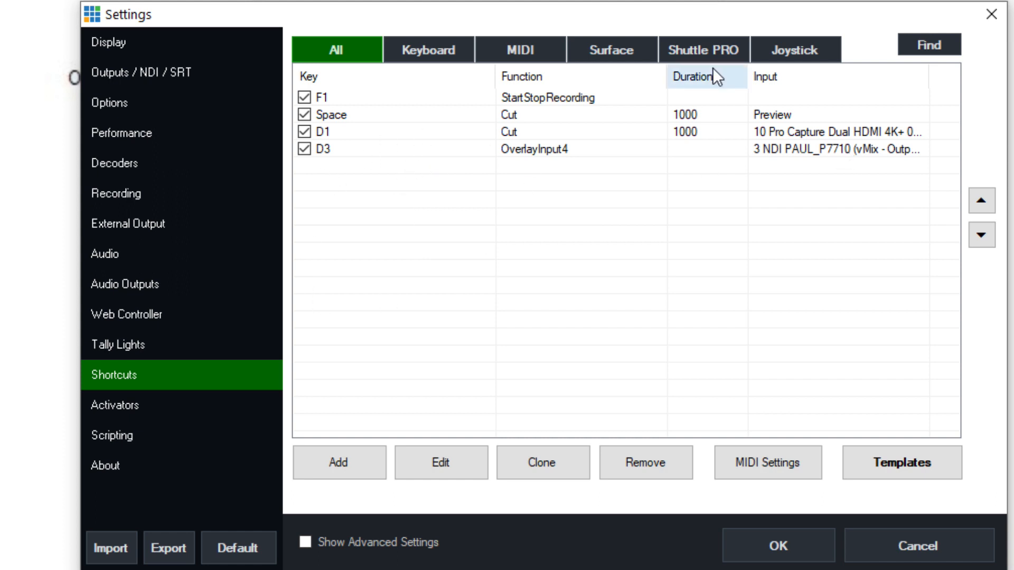
Show the Activators page with InputPreview and Input events mapped to X-Keys LEDs.
{"action": "left_click", "coordinate": [113, 406]}
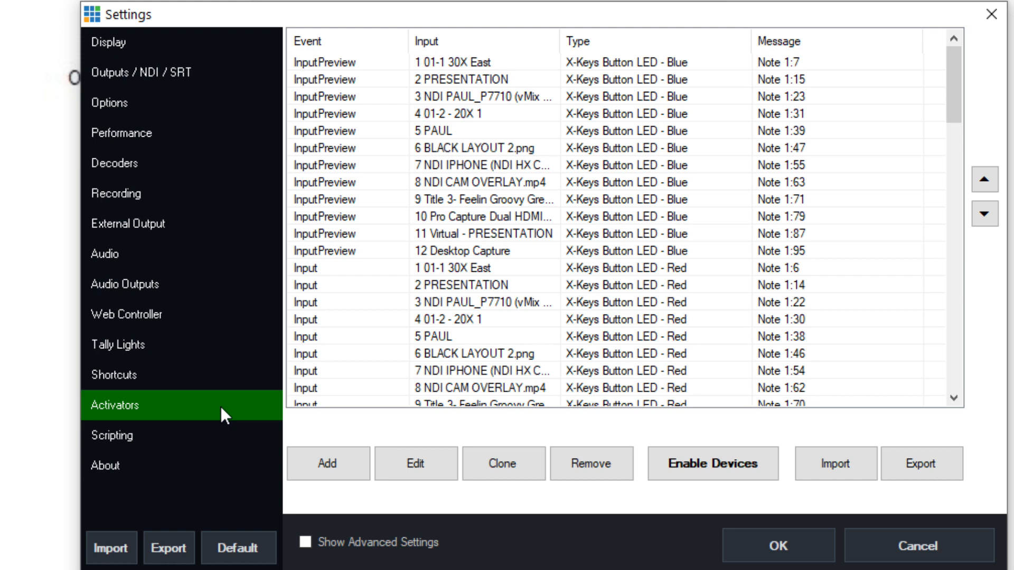
{"action": "mouse_move", "coordinate": [163, 441]}
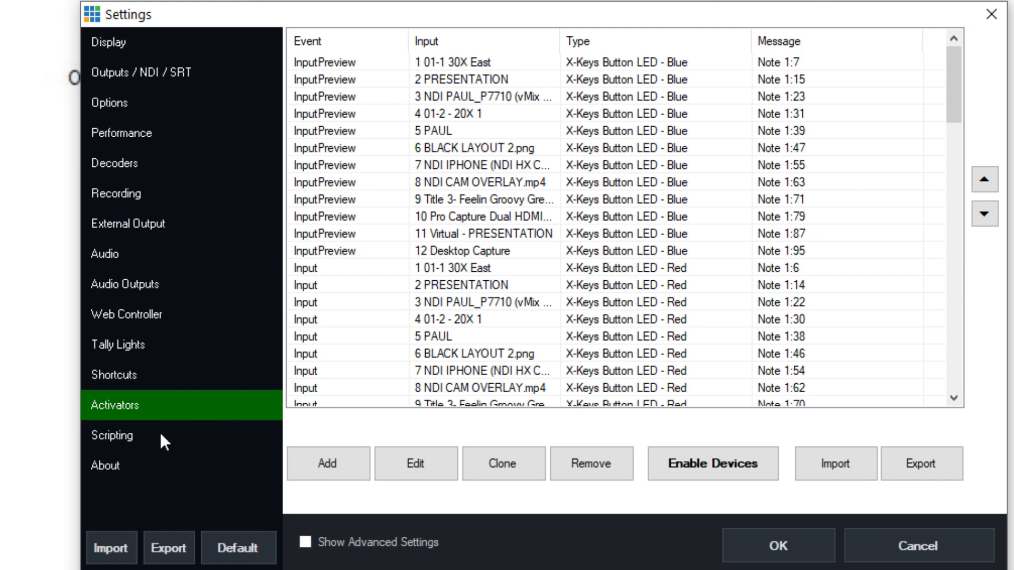
Show the Scripting page listing the Dynamic script with status Stopped.
{"action": "left_click", "coordinate": [129, 435]}
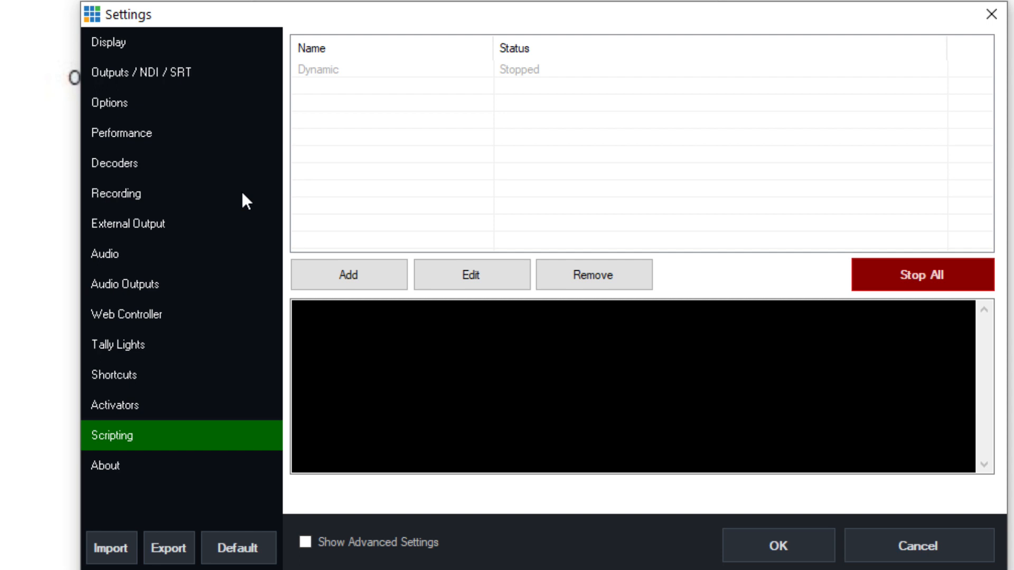
{"action": "mouse_move", "coordinate": [171, 481]}
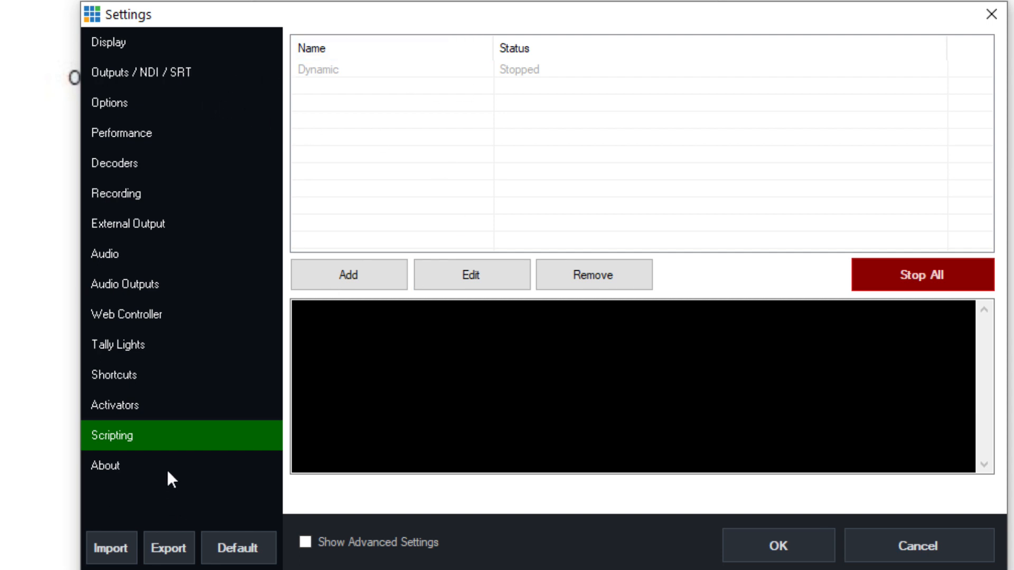
{"action": "mouse_move", "coordinate": [277, 489]}
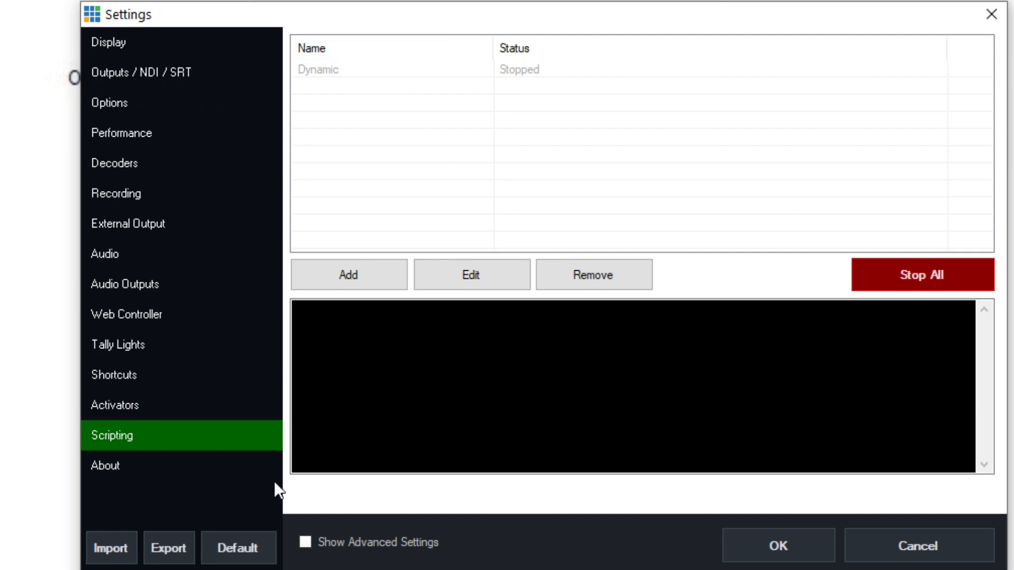